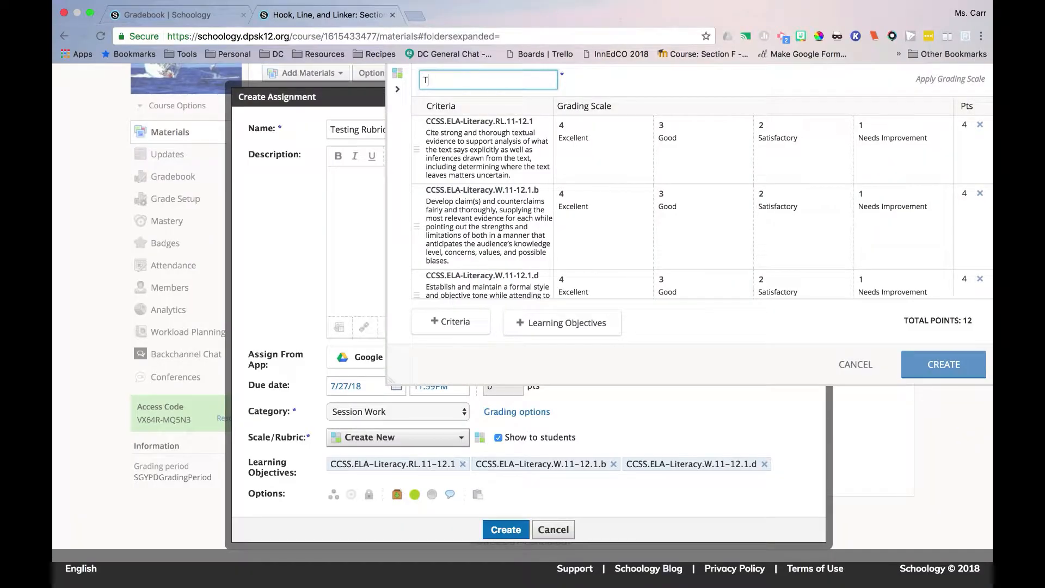
- Enter 'Test RL1,' as the rubric title in the rubric editor
{"action": "type", "text": "est R"}
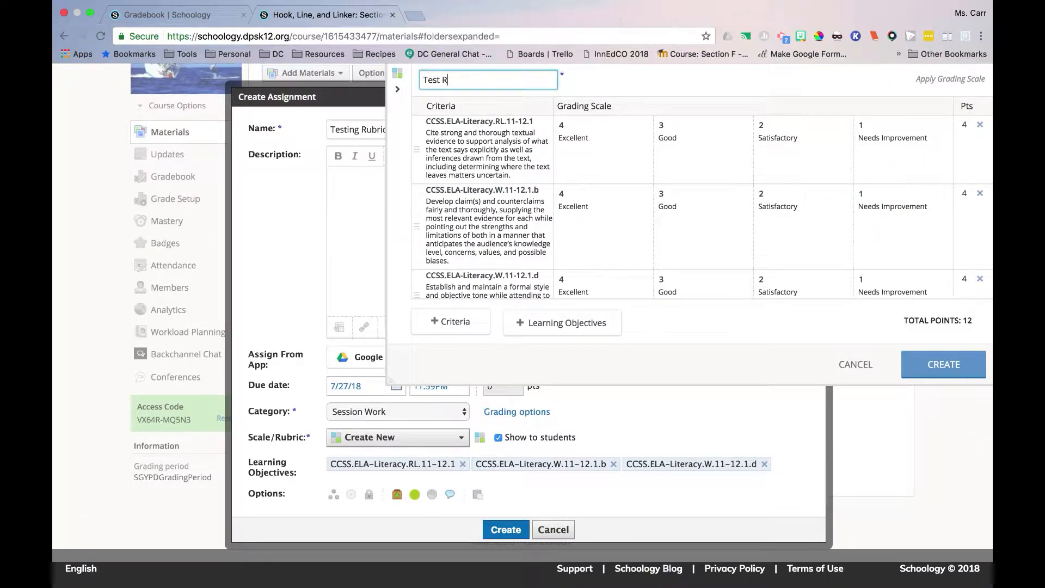
{"action": "type", "text": "L"}
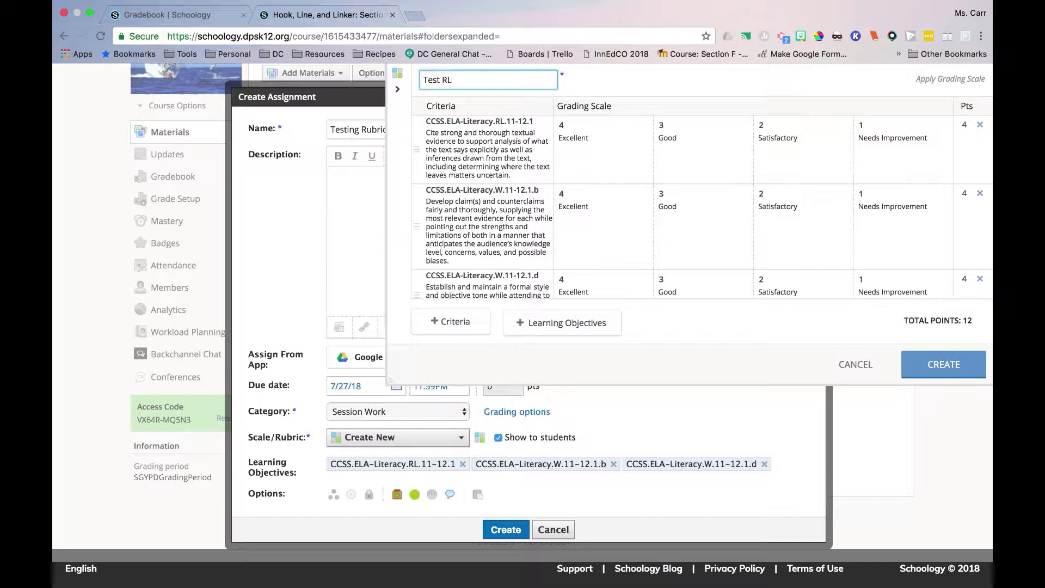
{"action": "type", "text": "1"}
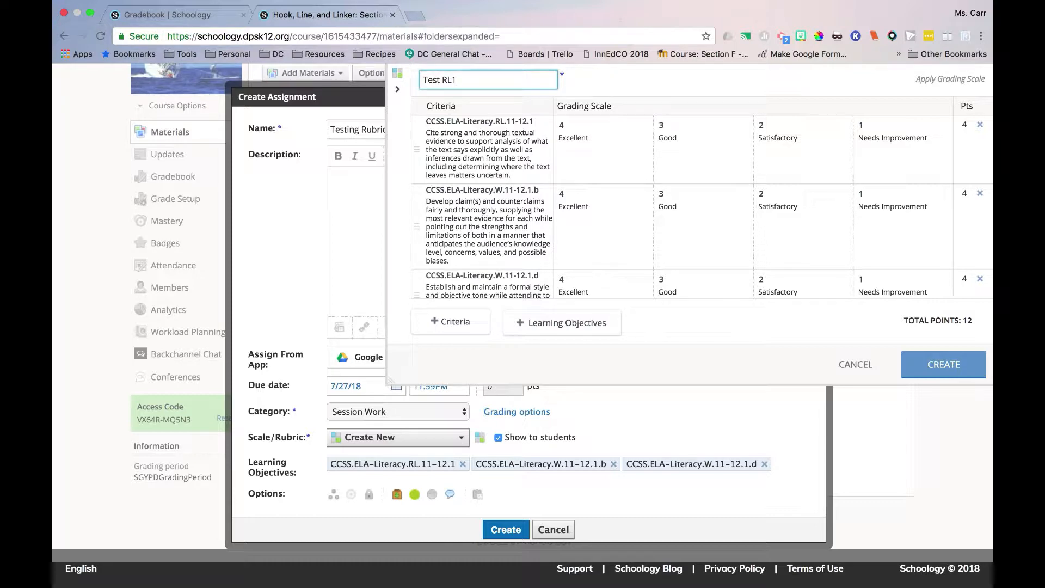
{"action": "type", "text": ","}
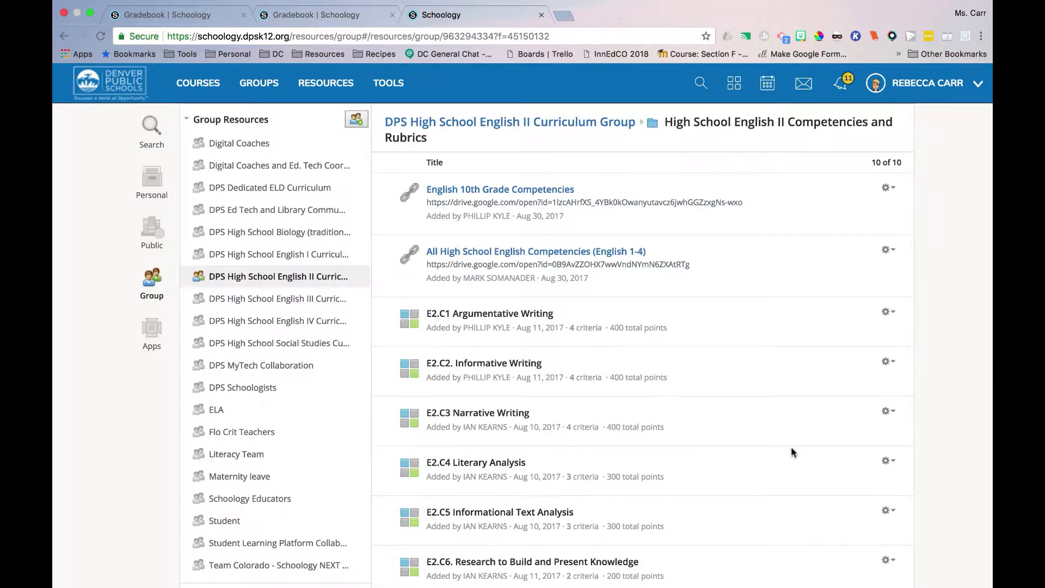
- Leave the group resources and bring up the list of available courses
{"action": "scroll", "scroll_direction": "down", "scroll_amount": 3}
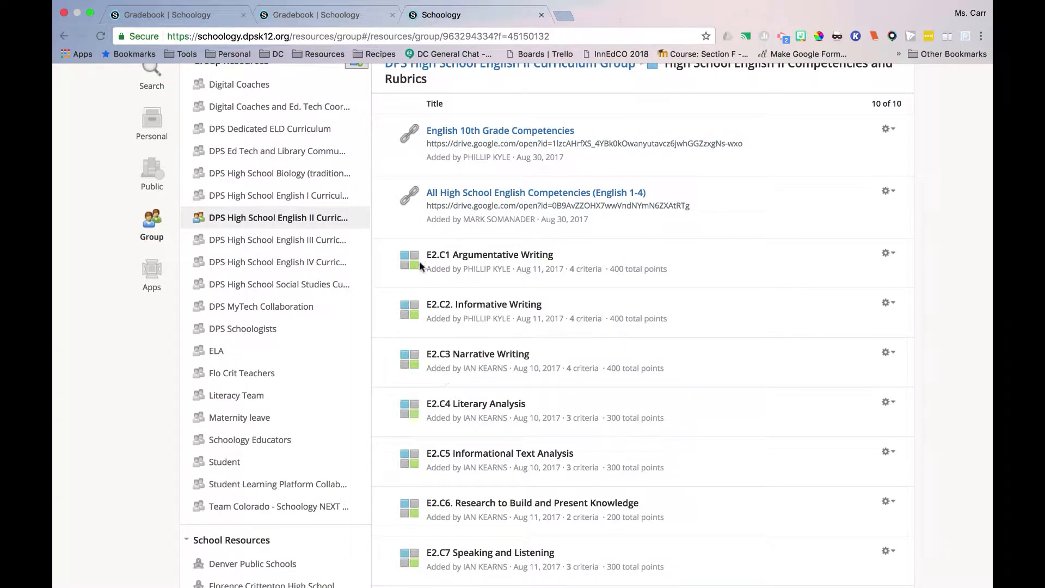
{"action": "mouse_move", "coordinate": [888, 254]}
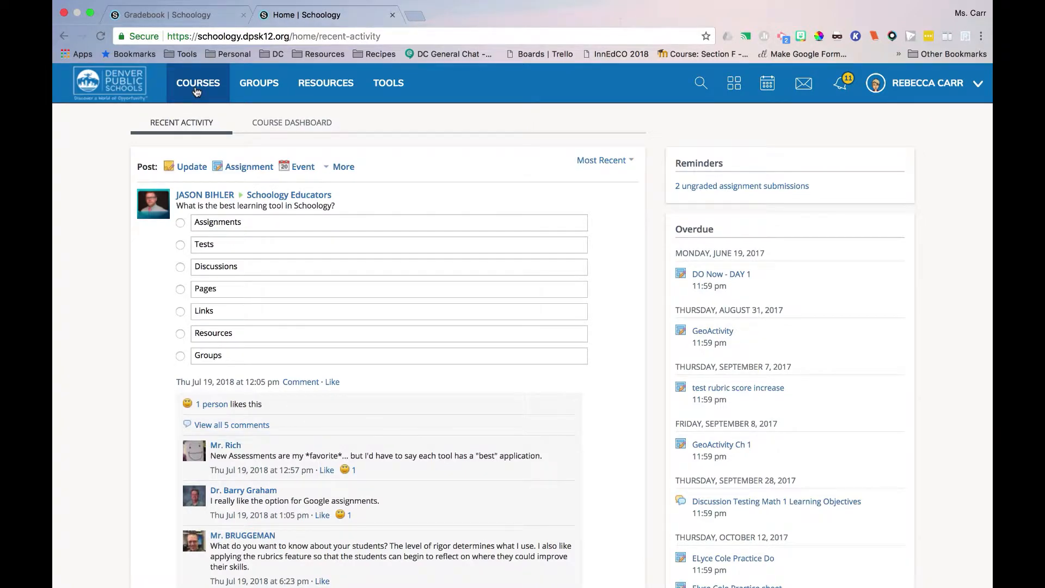
{"action": "left_click", "coordinate": [198, 82]}
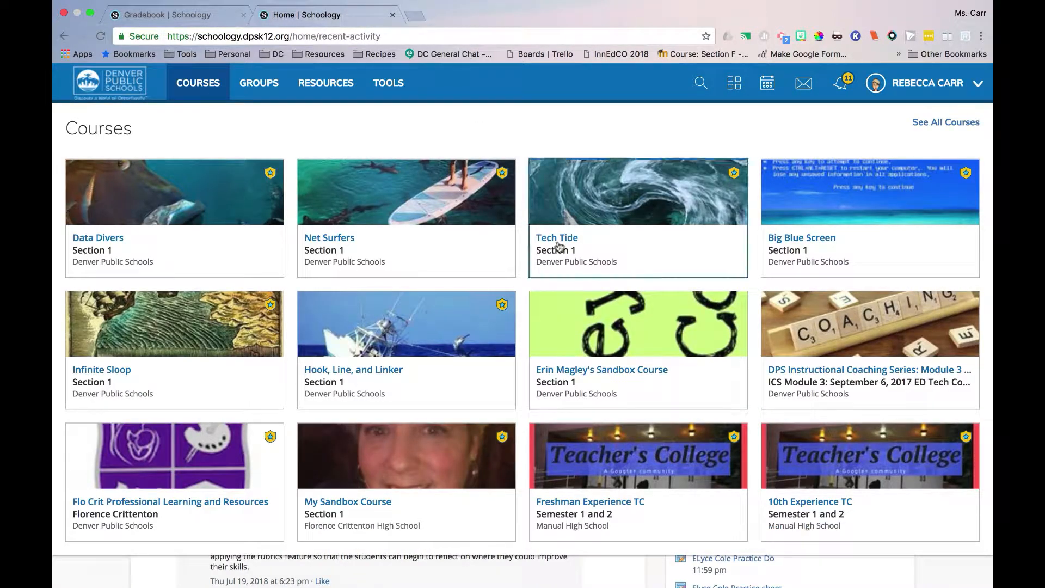
{"action": "mouse_move", "coordinate": [405, 323]}
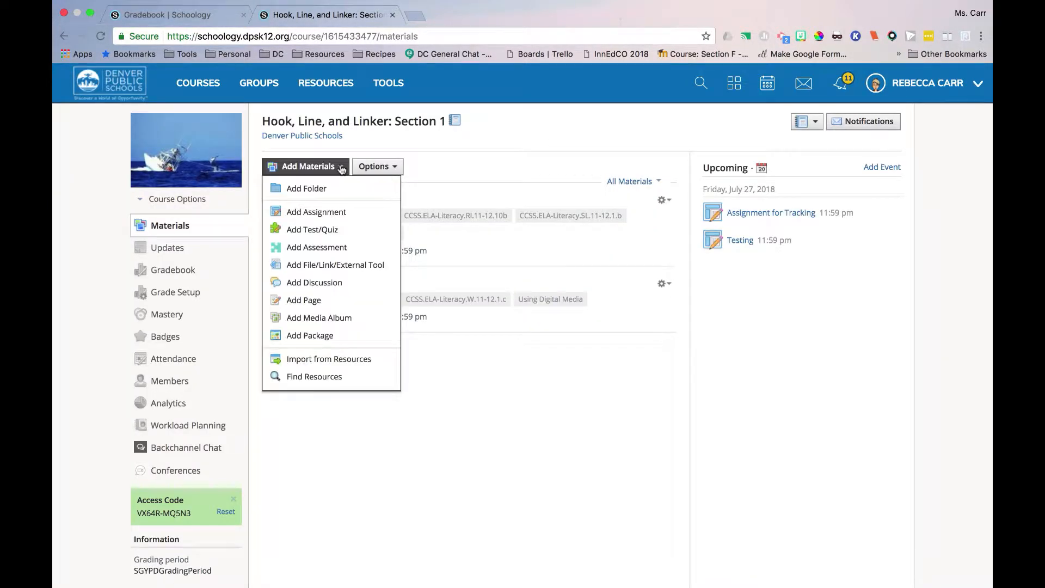
- Add an assignment named 'Testing Rubric' with a due date picked from the calendar
{"action": "left_click", "coordinate": [316, 212]}
{"action": "type", "text": "Testi"}
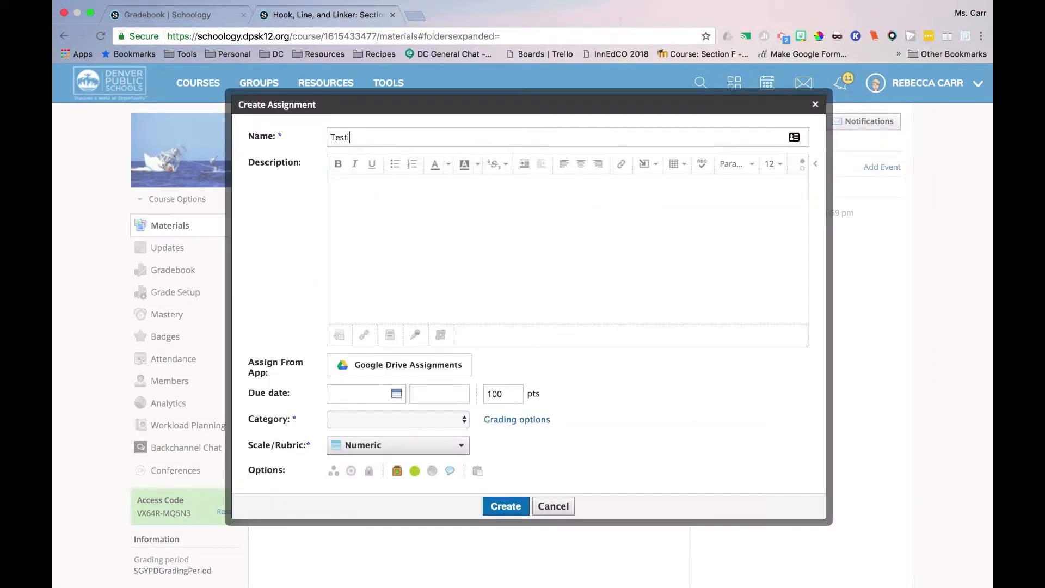
{"action": "type", "text": "ng Rubric"}
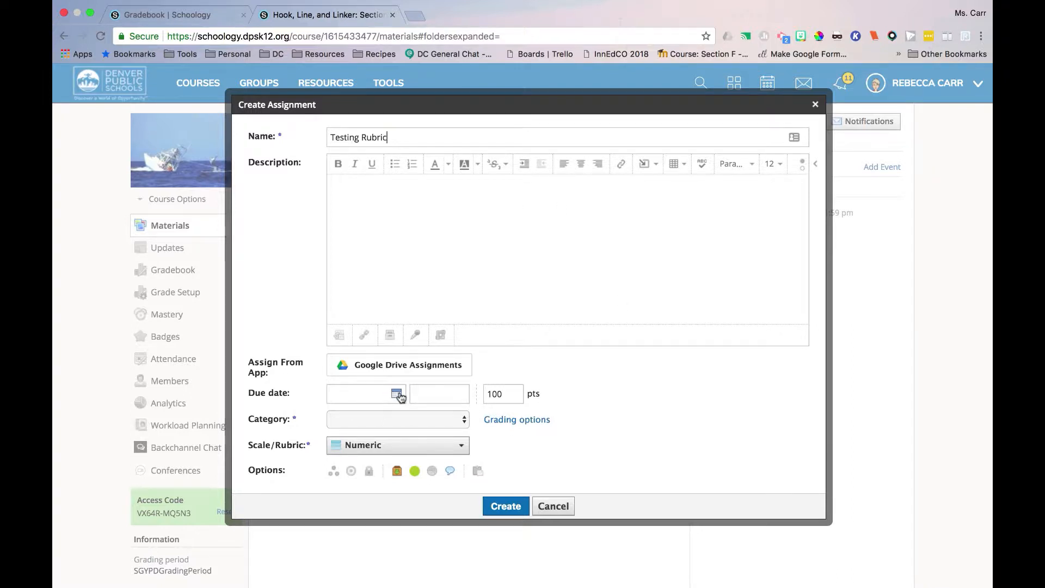
{"action": "left_click", "coordinate": [396, 393]}
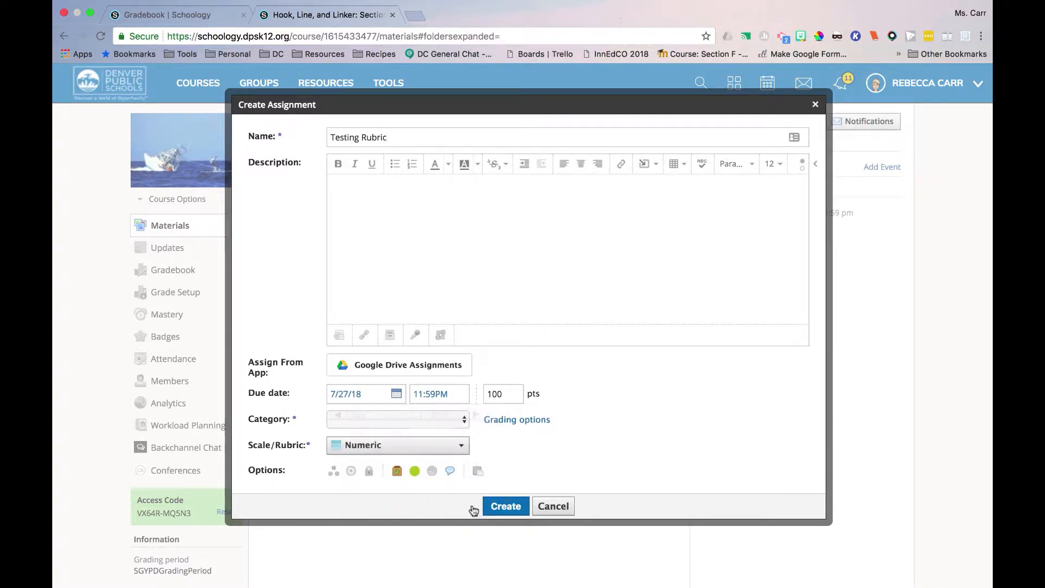
{"action": "left_click", "coordinate": [397, 418]}
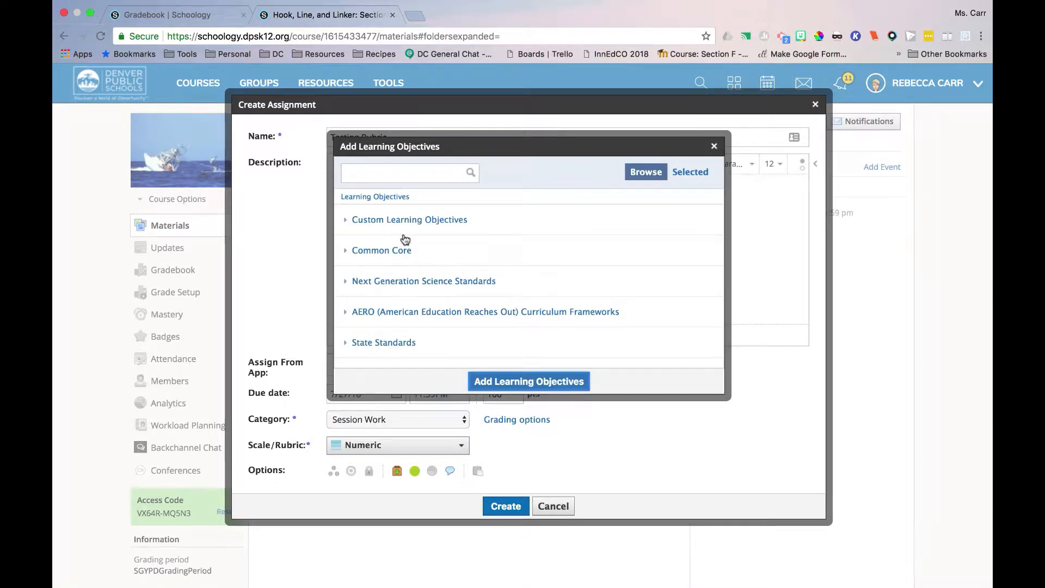
- Browse Custom Learning Objectives > Personal to the SLO Standards for Tracking set
{"action": "left_click", "coordinate": [410, 218]}
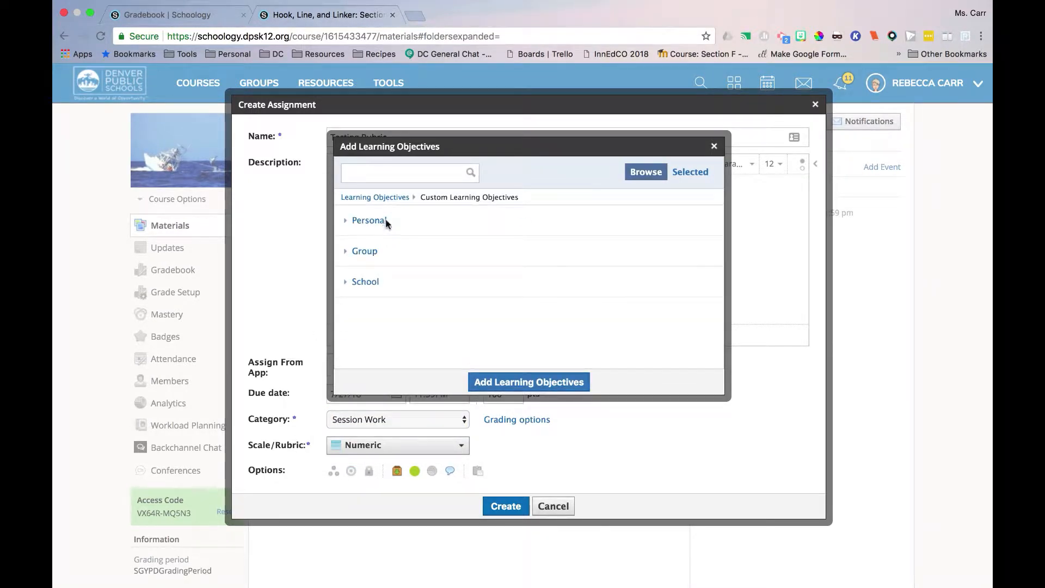
{"action": "left_click", "coordinate": [369, 220]}
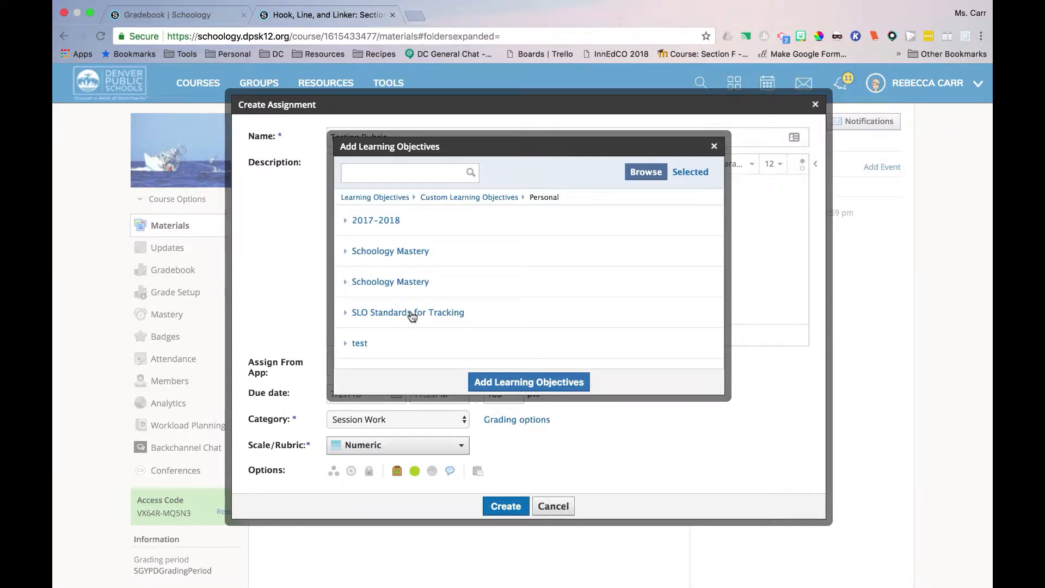
{"action": "left_click", "coordinate": [407, 313]}
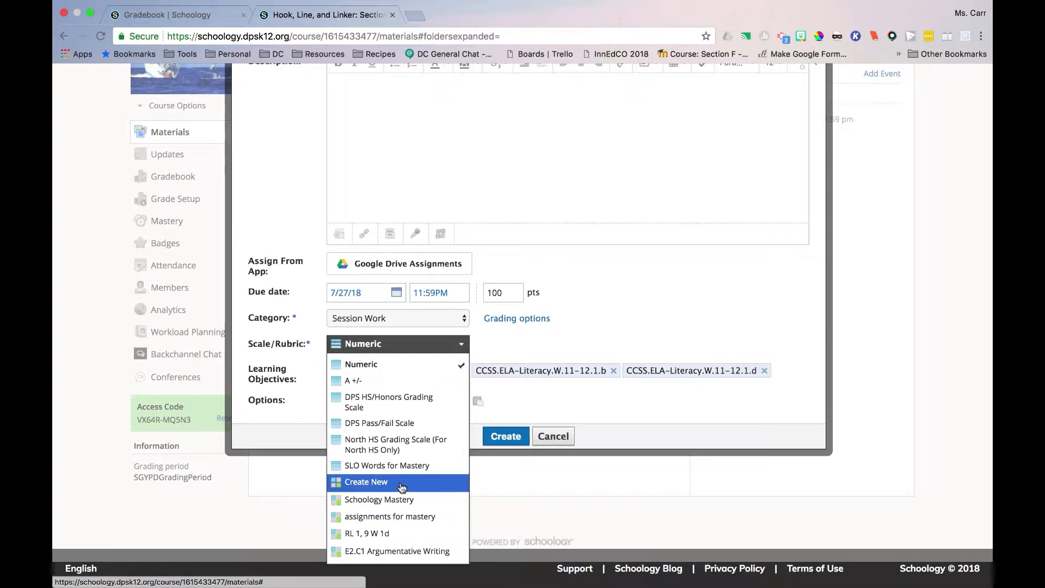
- Create a new rubric for the assignment titled 'Test RL1, W1b, W1d'
{"action": "left_click", "coordinate": [366, 482]}
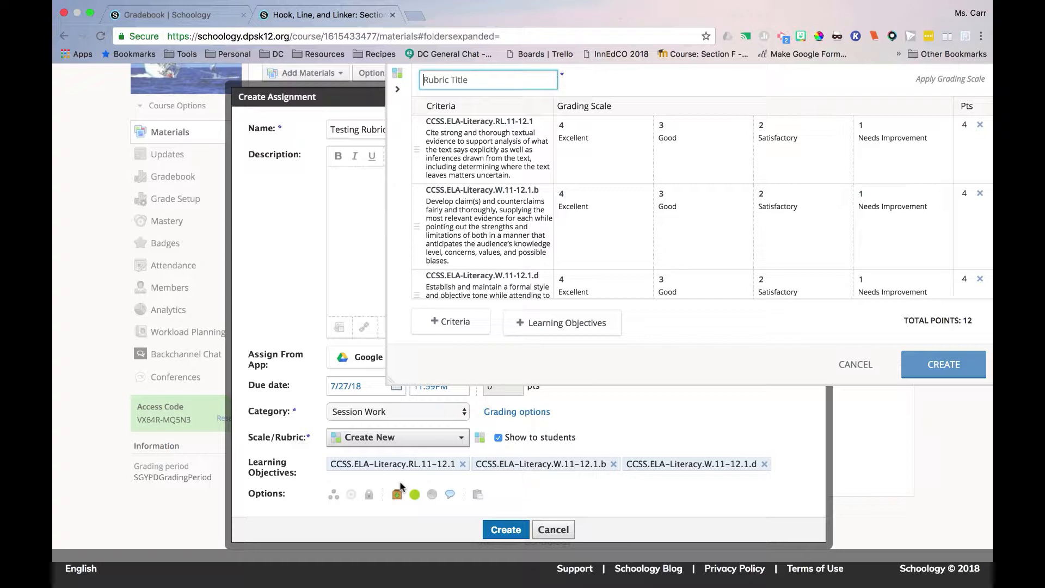
{"action": "type", "text": "Test"}
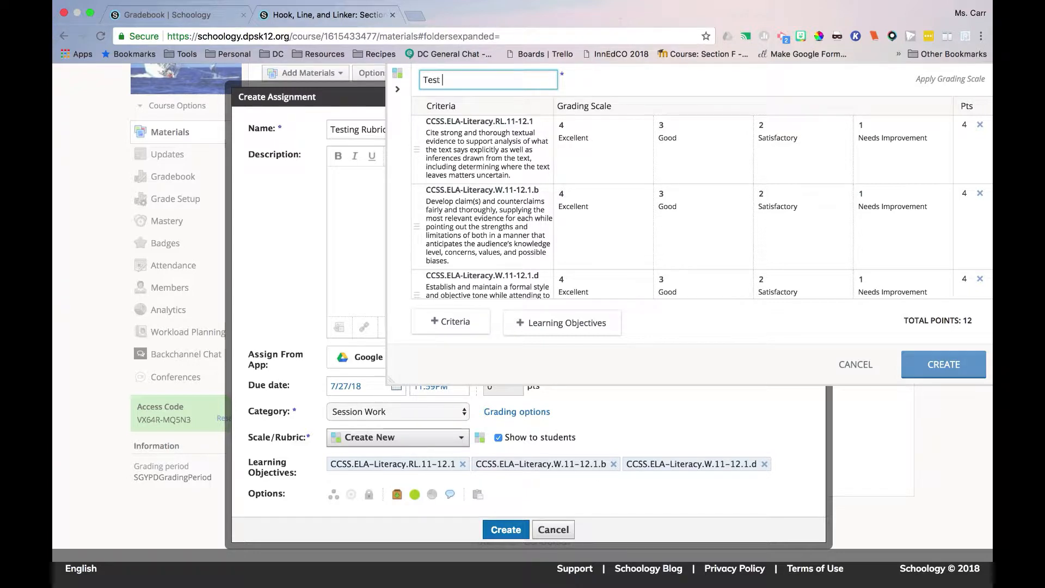
{"action": "type", "text": "RL"}
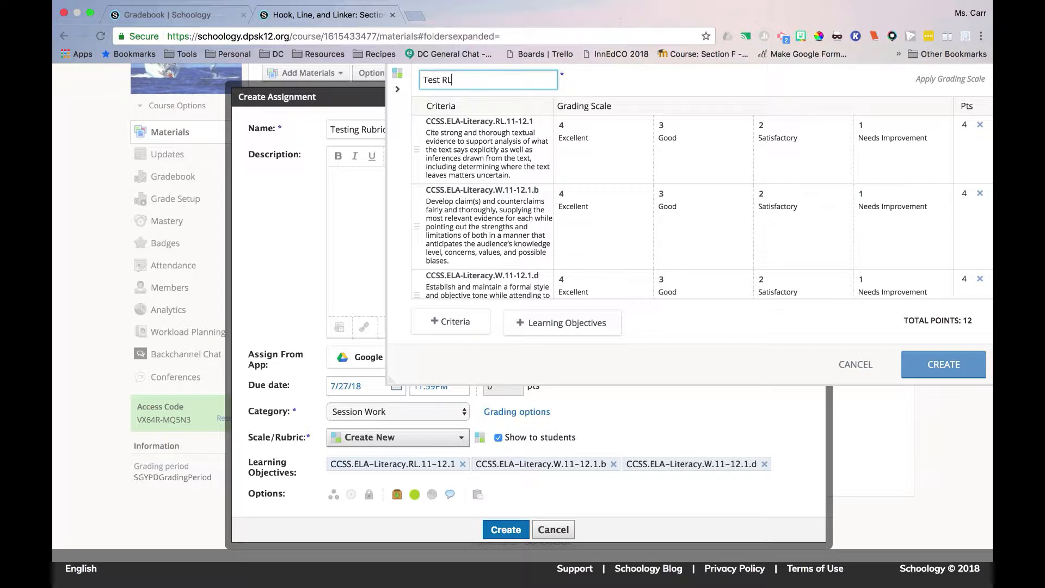
{"action": "type", "text": "1,"}
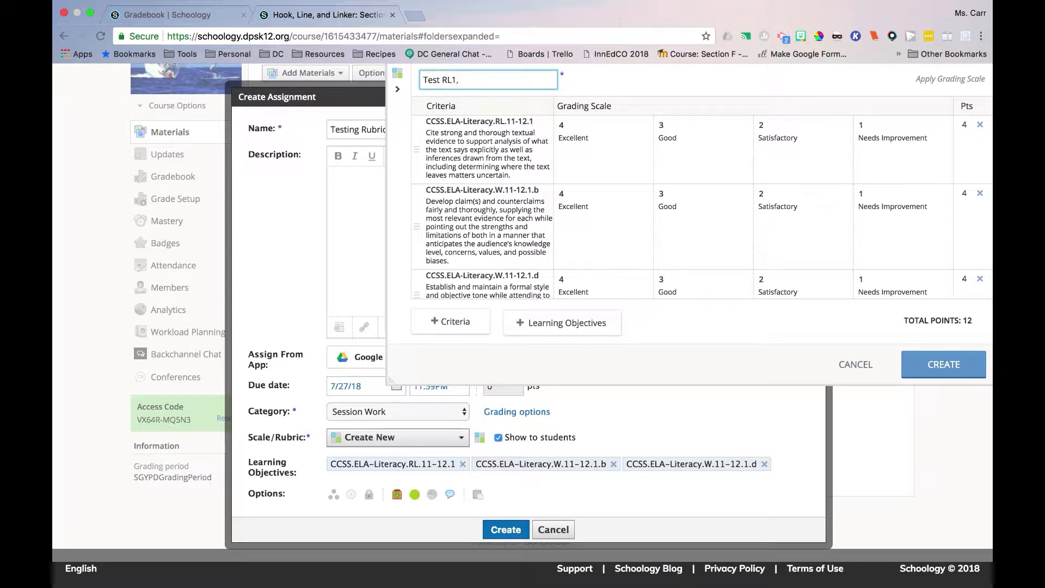
{"action": "type", "text": "W1"}
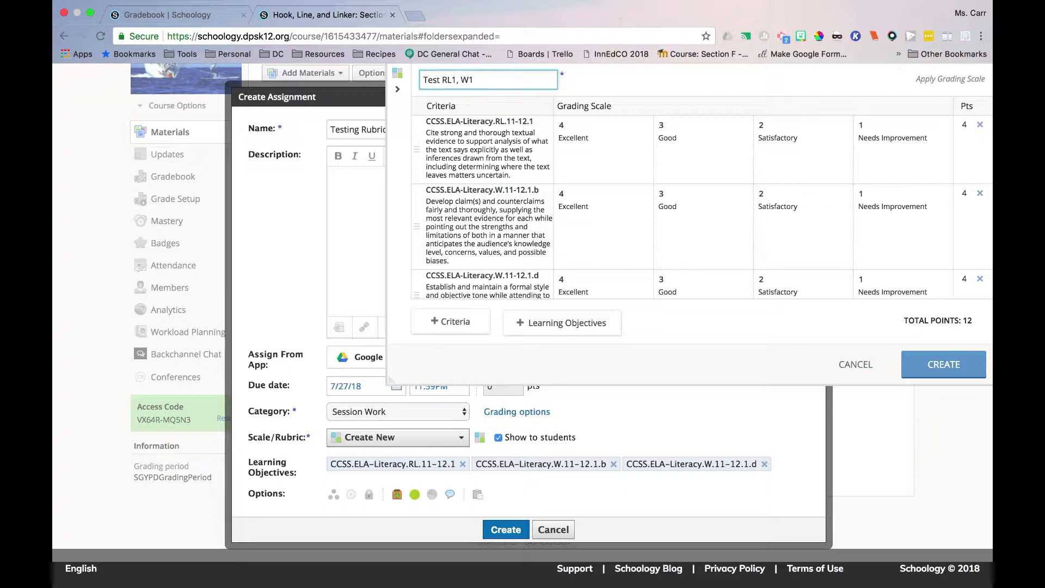
{"action": "type", "text": "b"}
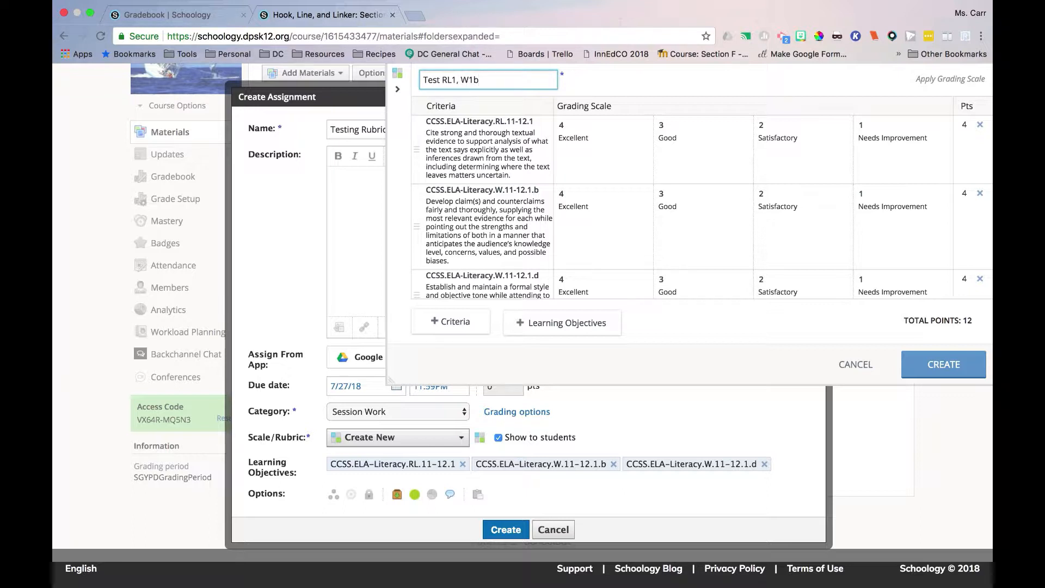
{"action": "type", "text": ","}
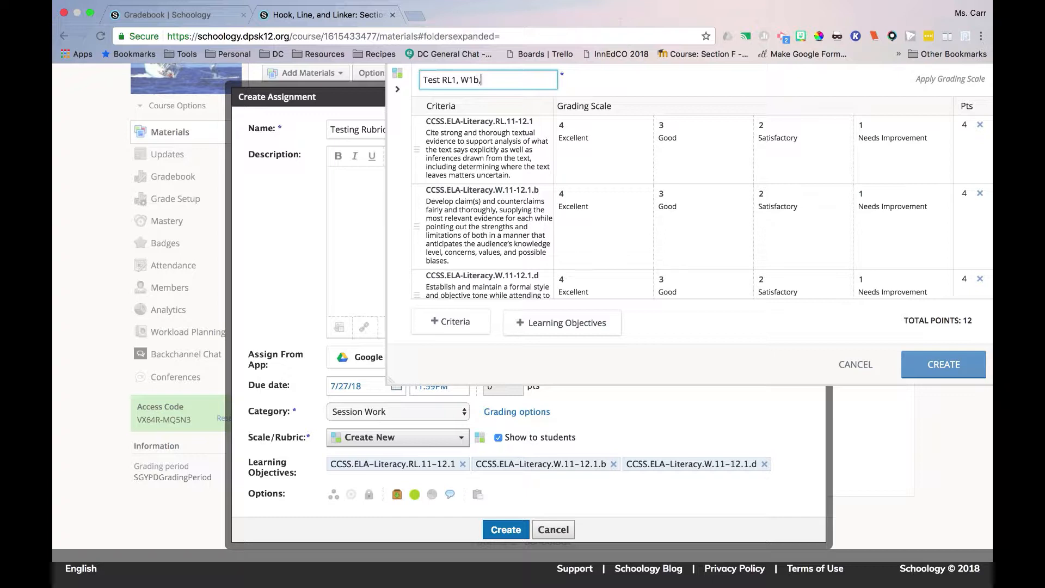
{"action": "type", "text": "W1"}
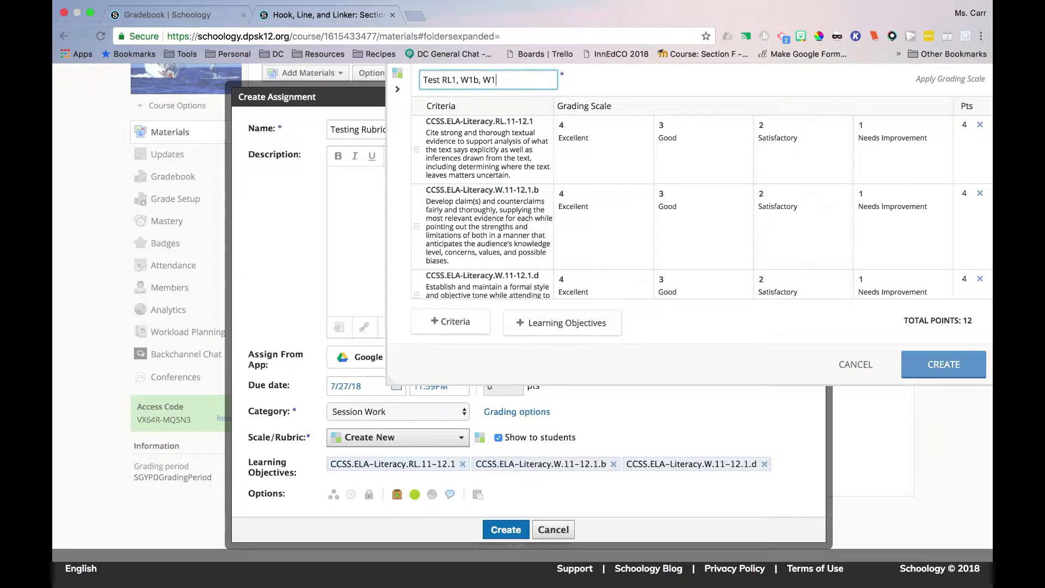
{"action": "type", "text": "d"}
{"action": "left_click", "coordinate": [599, 138]}
{"action": "type", "text": " - You have cited evidence well"}
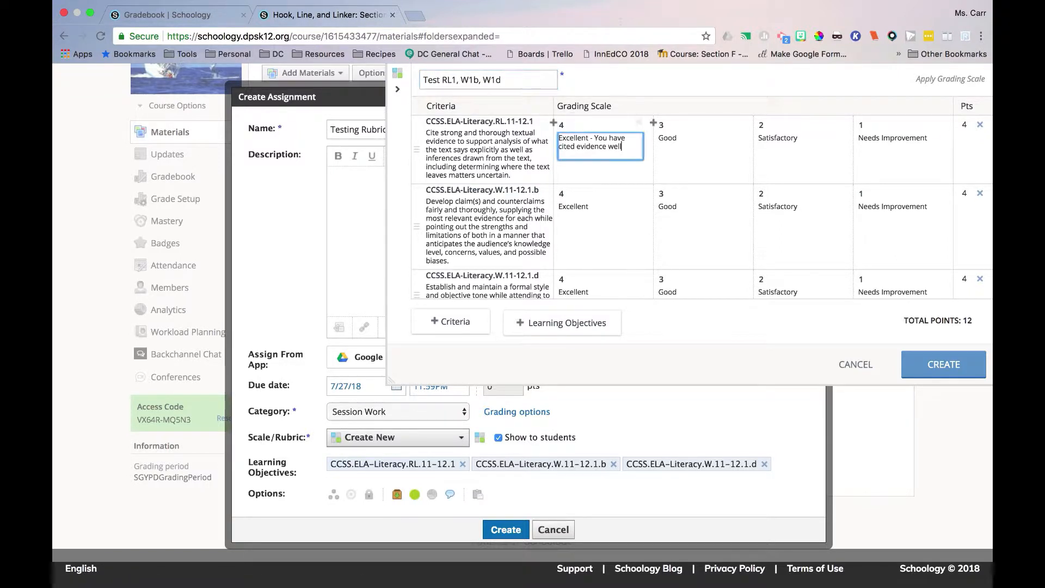
{"action": "mouse_move", "coordinate": [836, 333]}
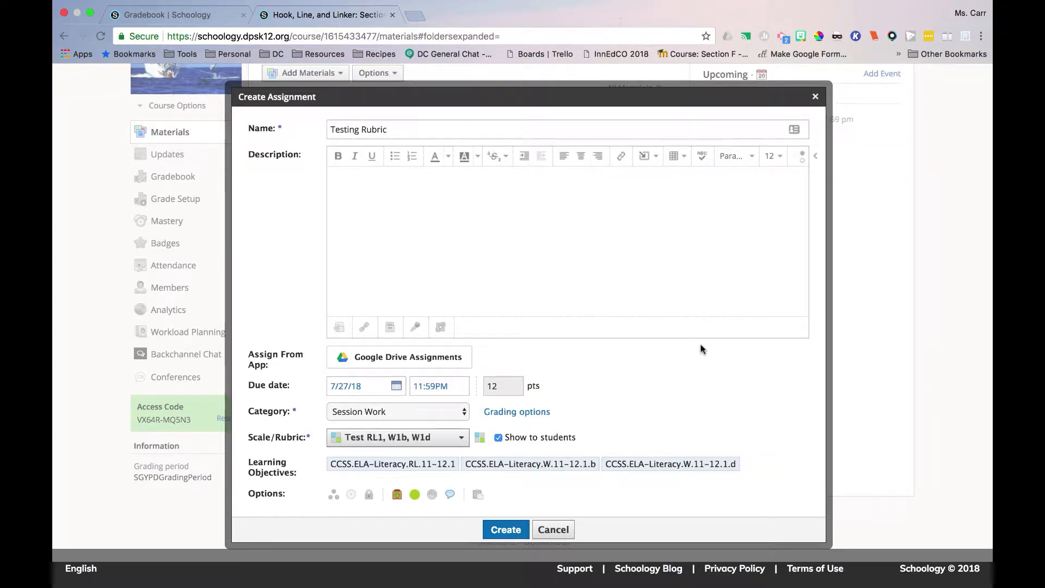
- Save the assignment and open Sandbox Student 1's rubric cell in the gradebook
{"action": "left_click", "coordinate": [505, 529]}
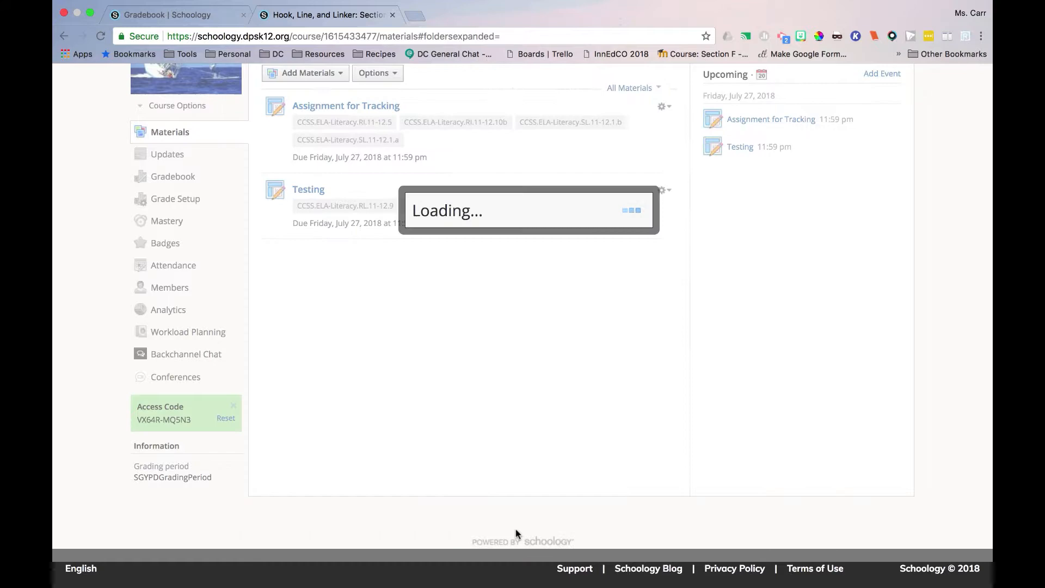
{"action": "left_click", "coordinate": [174, 177]}
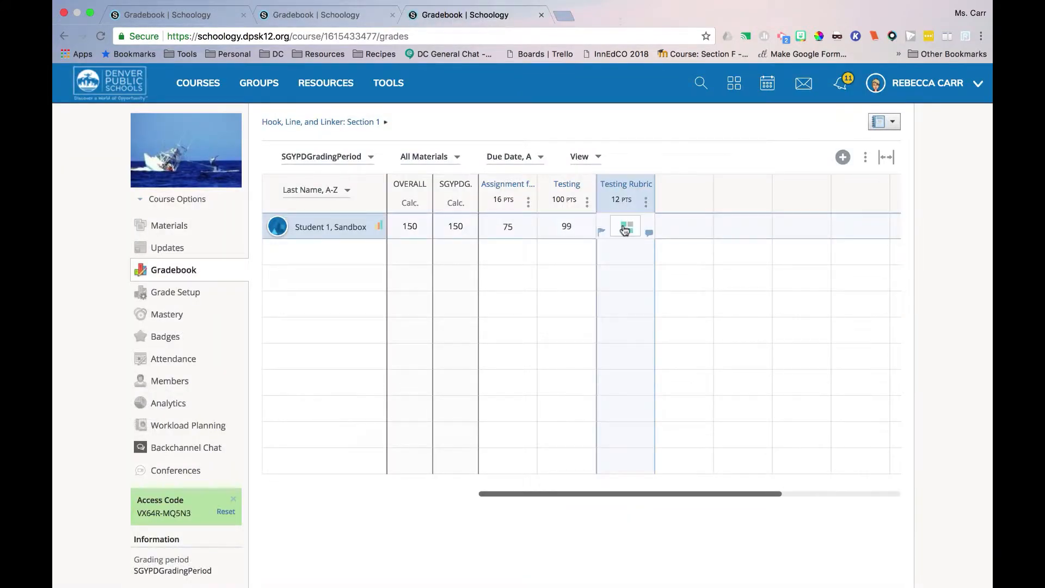
{"action": "left_click", "coordinate": [625, 227]}
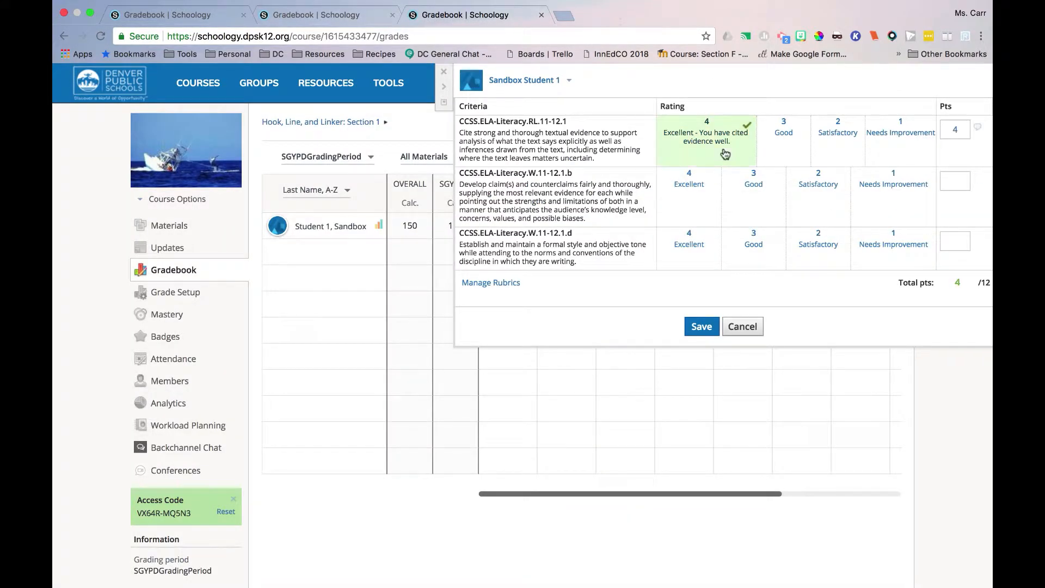
- Rate the criteria Good and Satisfactory and save the student's score of 9
{"action": "left_click", "coordinate": [754, 180]}
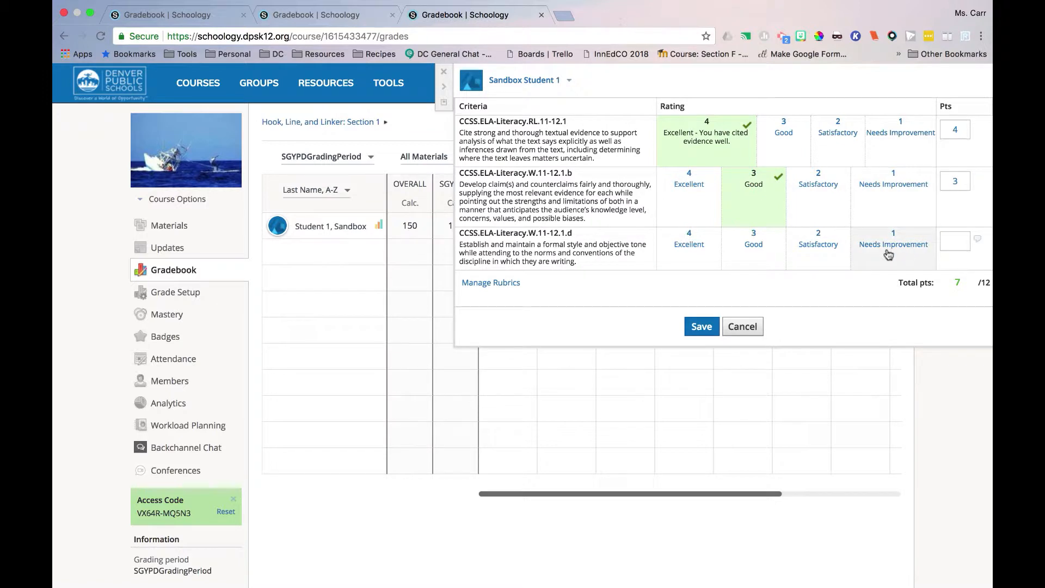
{"action": "left_click", "coordinate": [817, 244]}
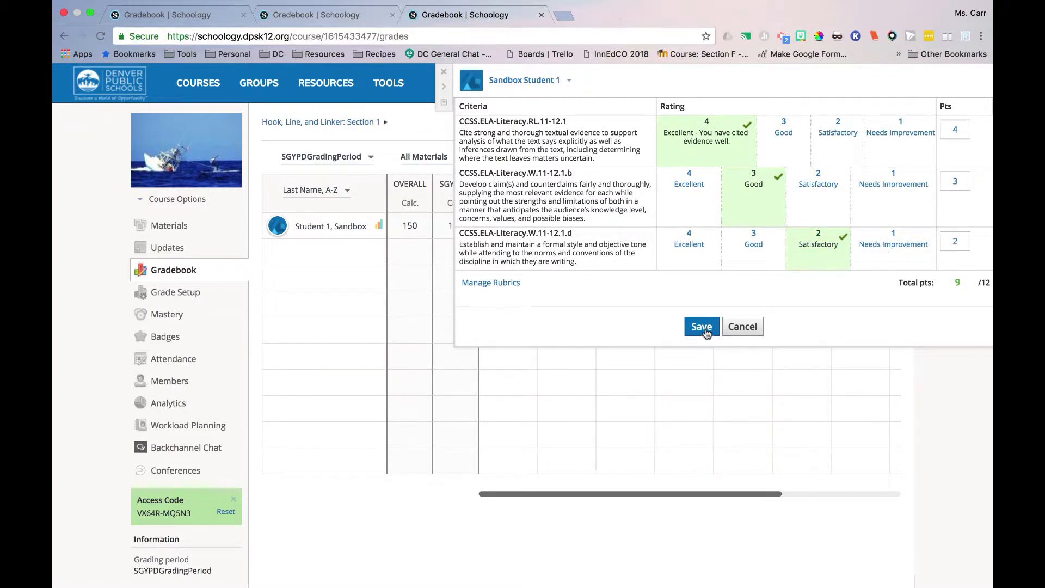
{"action": "left_click", "coordinate": [700, 326]}
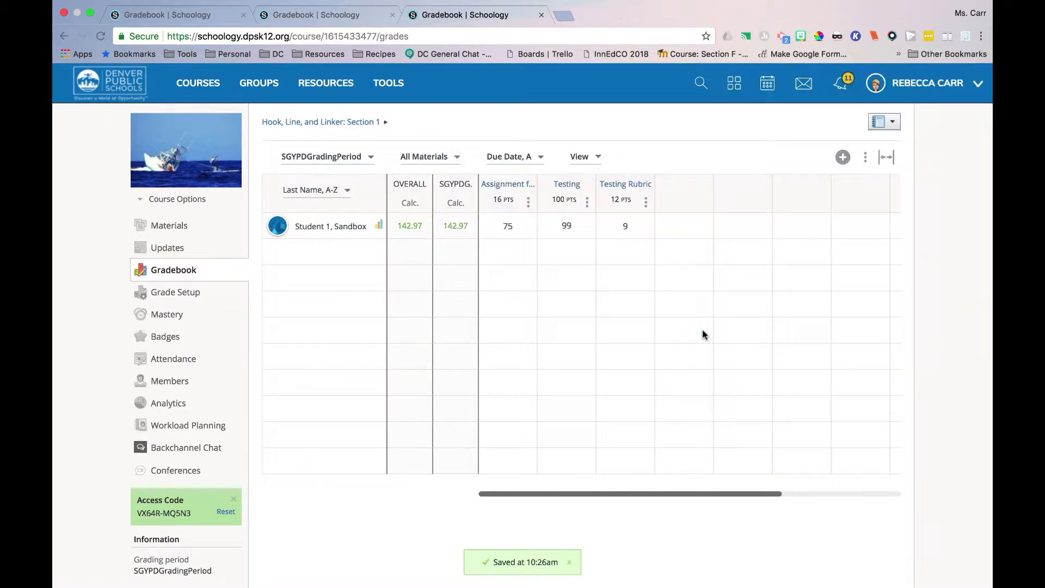
{"action": "mouse_move", "coordinate": [175, 292]}
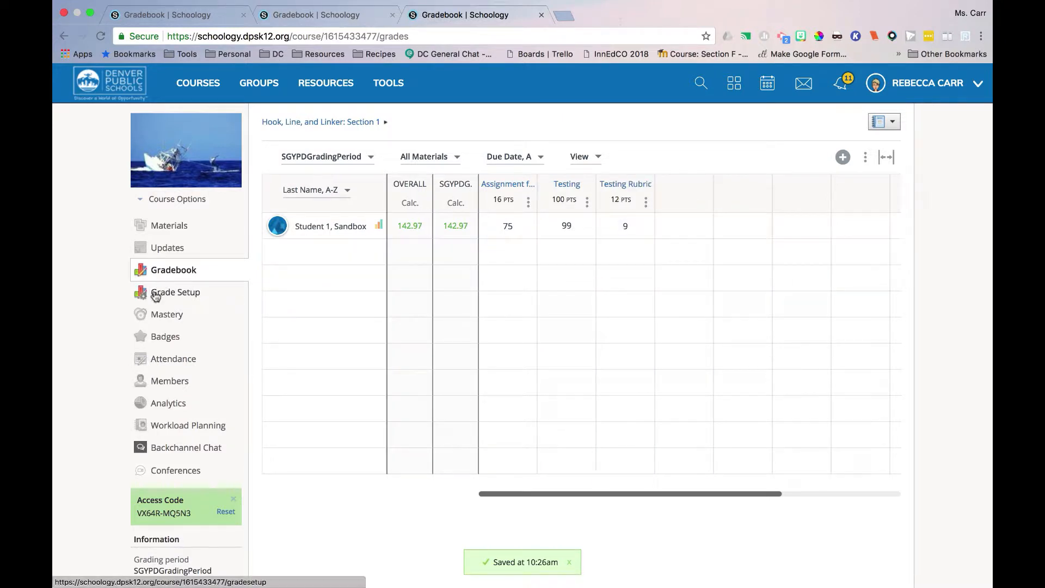
- Review the course's learning objective mastery report
{"action": "left_click", "coordinate": [166, 314]}
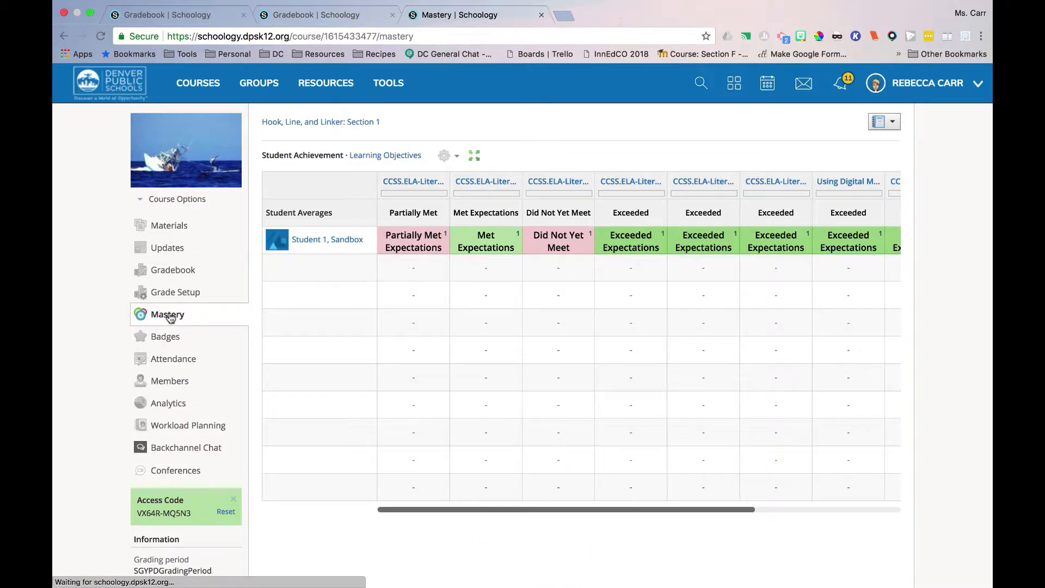
{"action": "scroll", "scroll_direction": "right", "scroll_amount": 3}
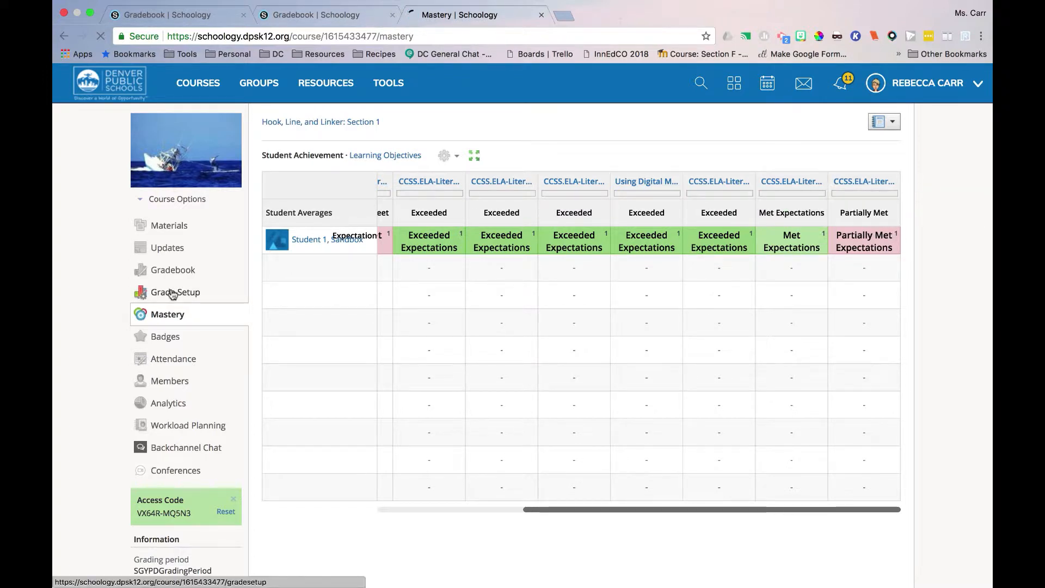
- From Grade Setup, add a new rubric via the Scales Add dropdown
{"action": "left_click", "coordinate": [175, 292]}
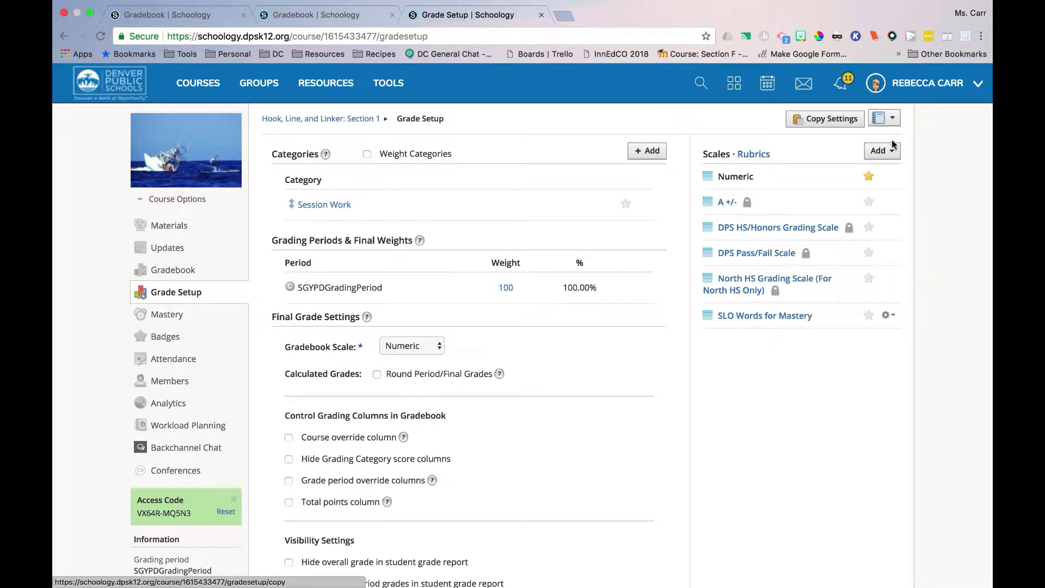
{"action": "left_click", "coordinate": [879, 151]}
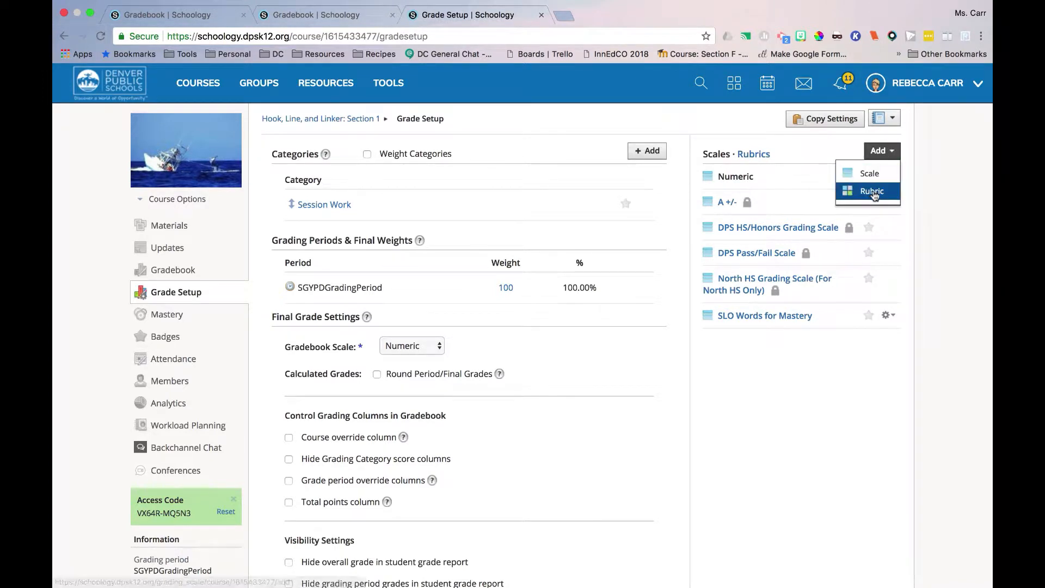
{"action": "left_click", "coordinate": [871, 192]}
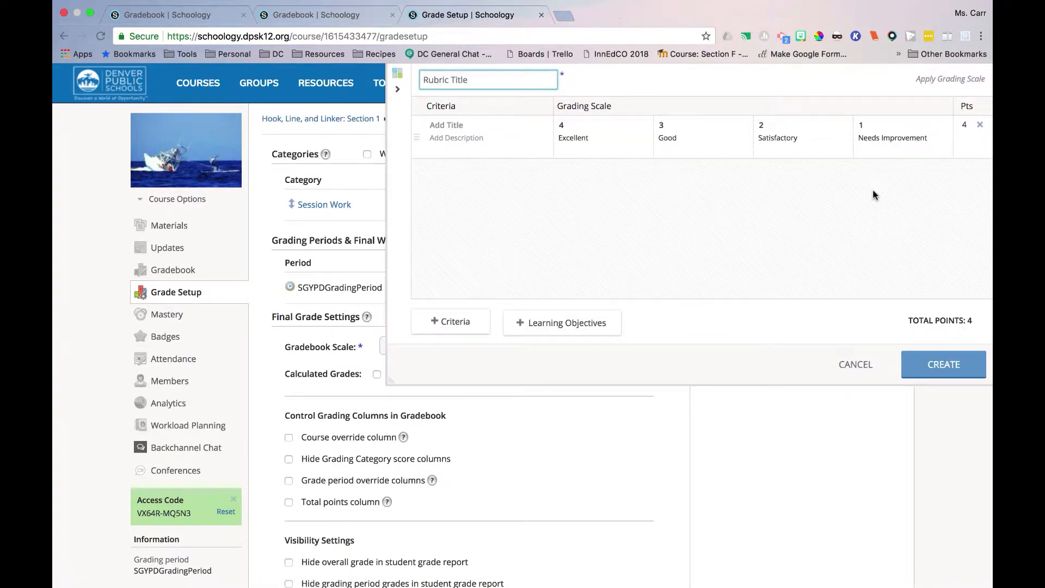
- Show the Groups page listing the groups this account has joined
{"action": "left_click", "coordinate": [260, 83]}
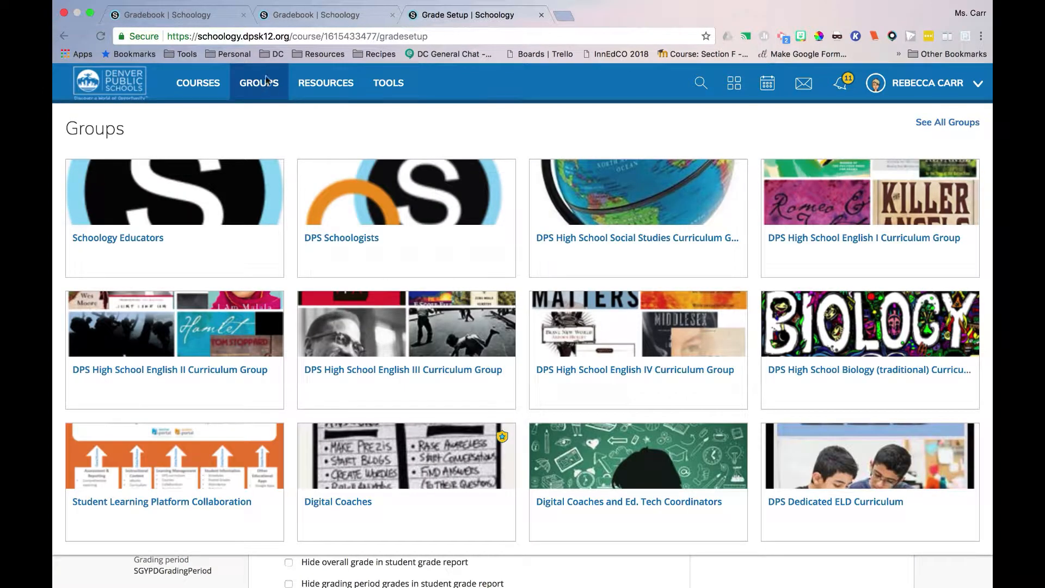
{"action": "scroll", "scroll_direction": "down", "scroll_amount": 3}
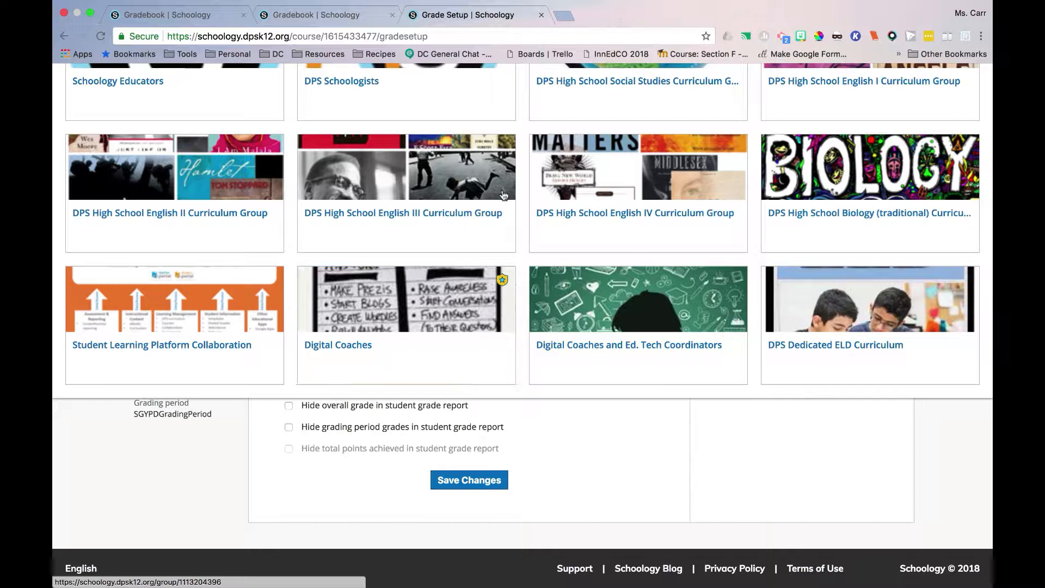
{"action": "scroll", "scroll_direction": "up", "scroll_amount": 3}
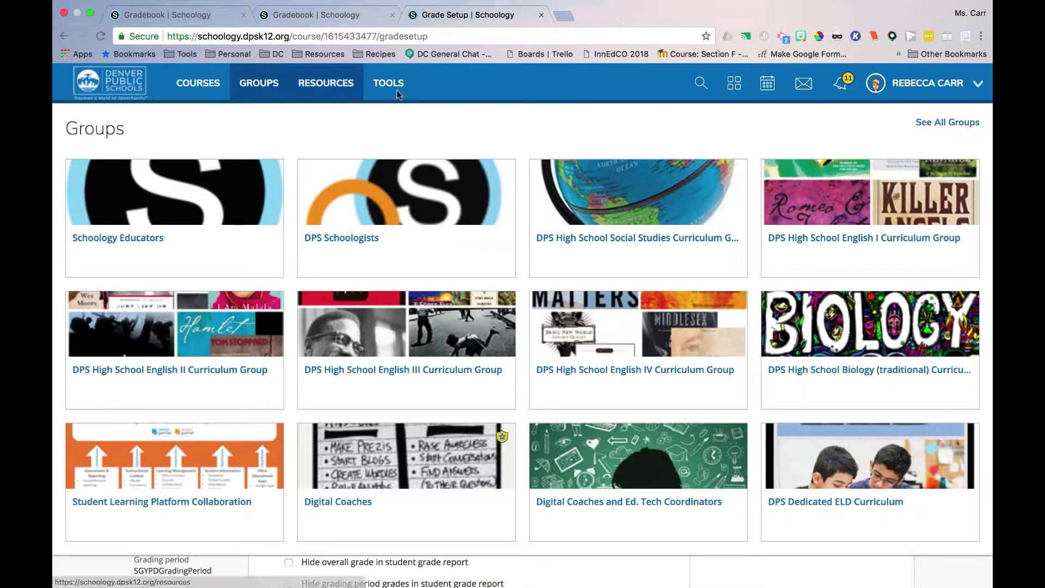
- Check the curriculum group access codes document and return to Schoology
{"action": "left_click", "coordinate": [327, 14]}
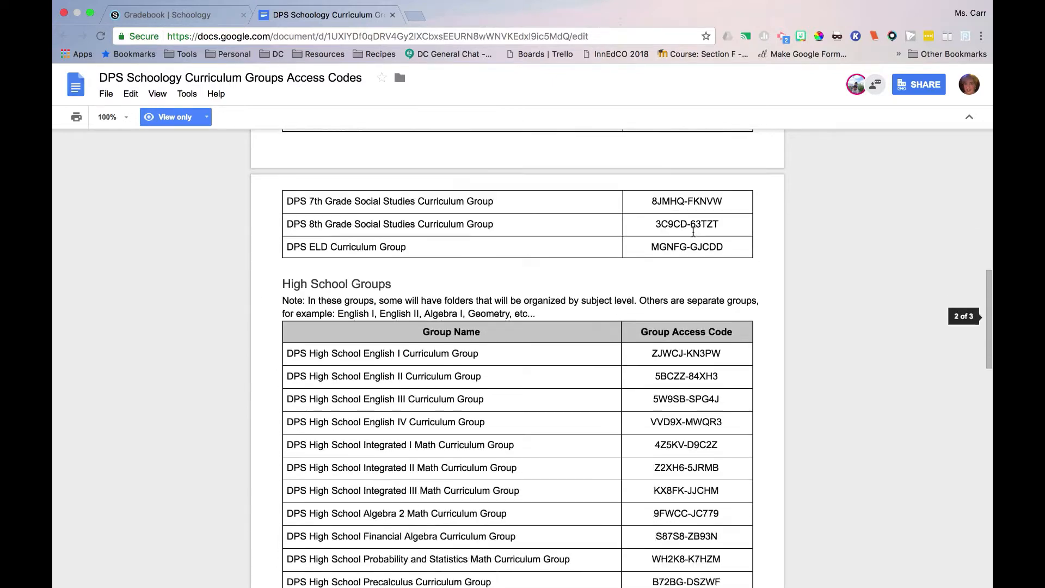
{"action": "scroll", "scroll_direction": "down", "scroll_amount": 3}
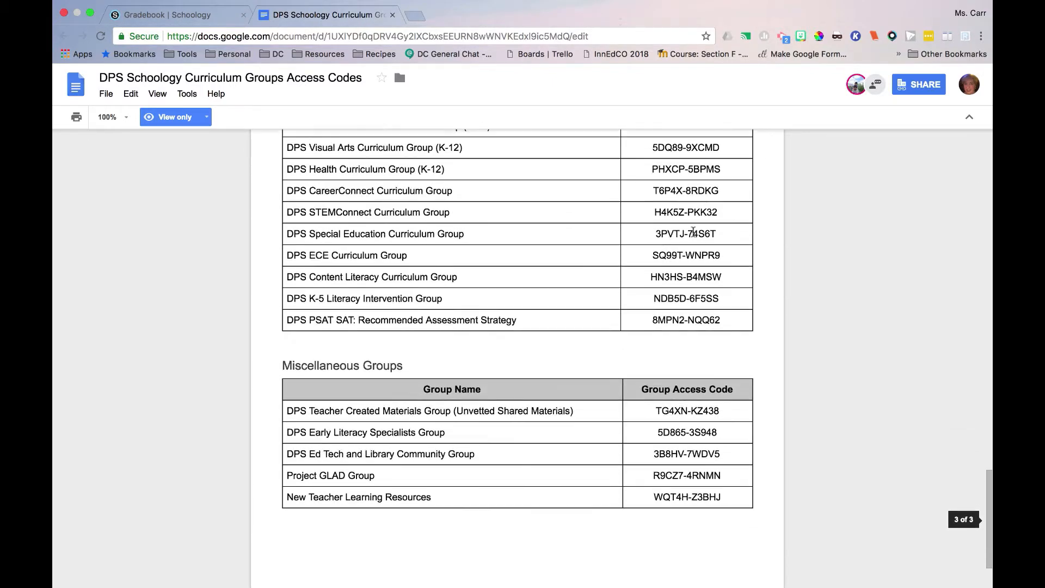
{"action": "left_click", "coordinate": [473, 15]}
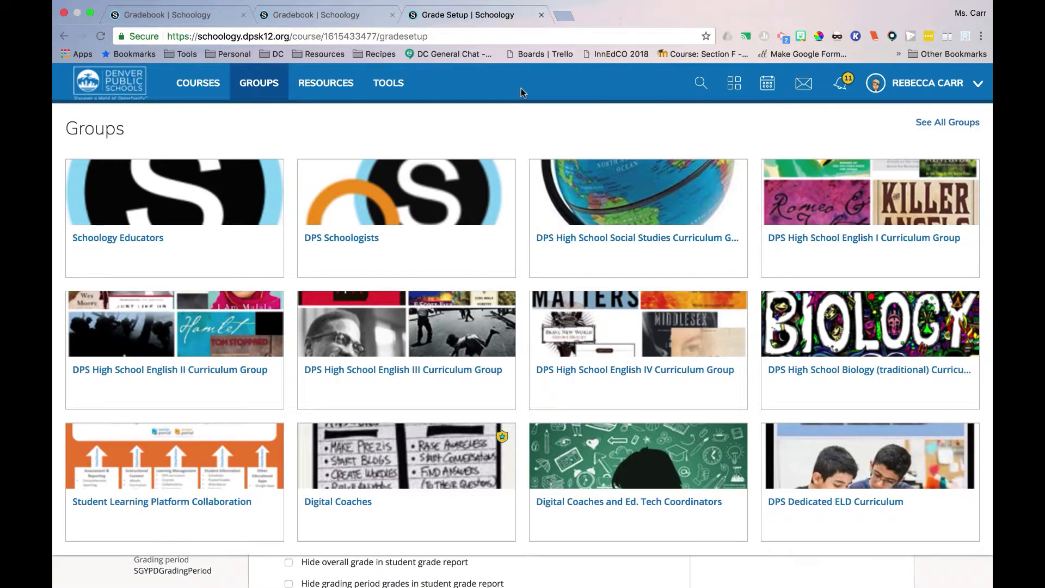
{"action": "mouse_move", "coordinate": [786, 183]}
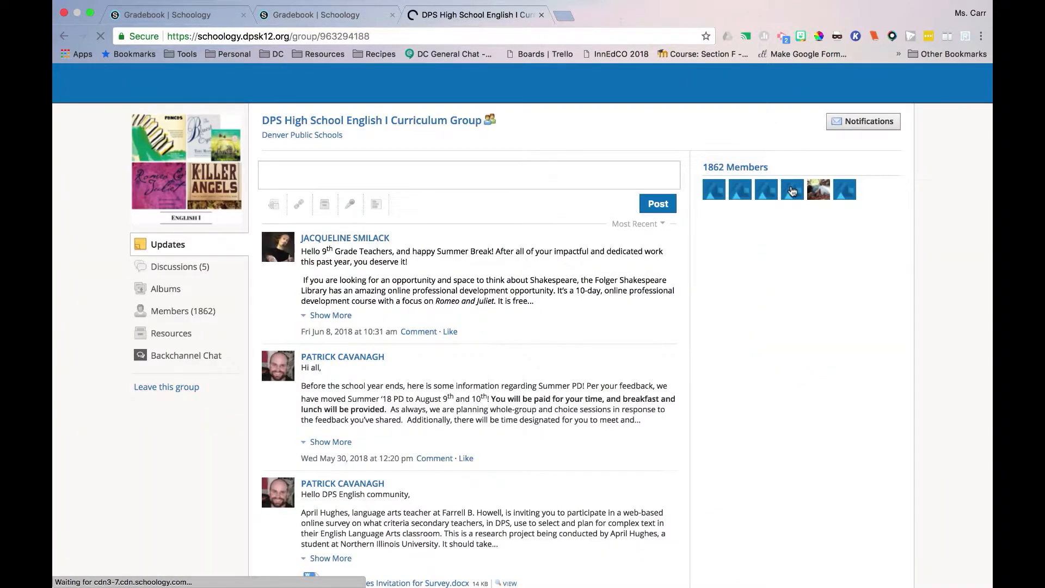
- Open the DPS High School English I Curriculum Group, then the personal Resources library
{"action": "left_click", "coordinate": [467, 174]}
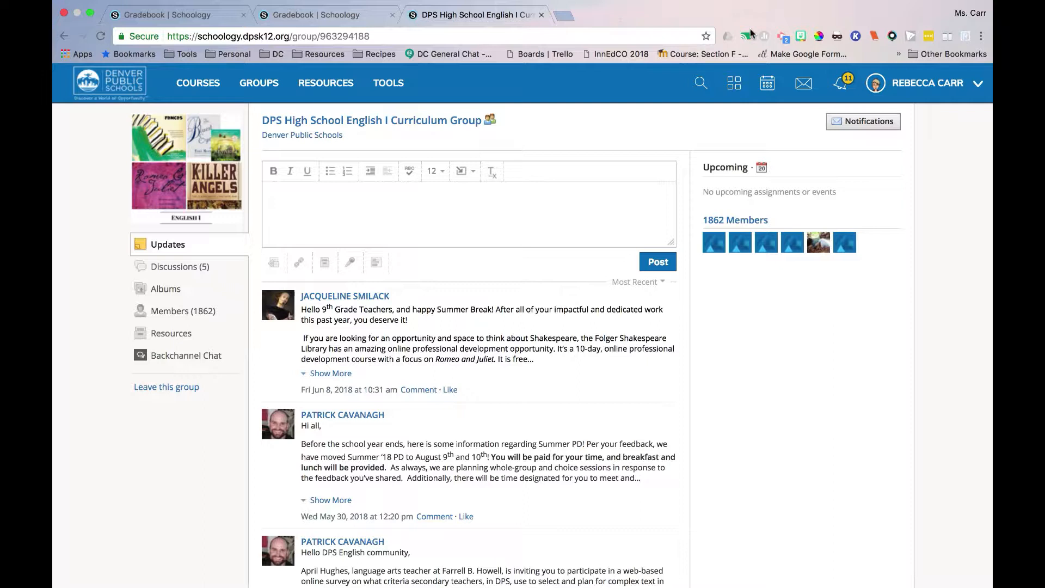
{"action": "left_click", "coordinate": [325, 82]}
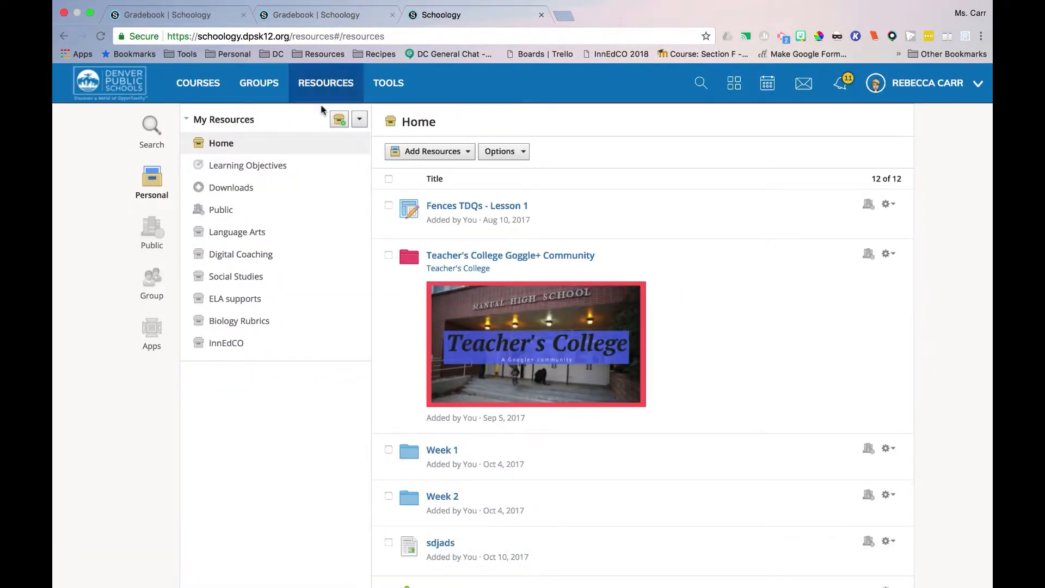
- In Group Resources, open the English II Curriculum Group's Competencies and Rubrics folder
{"action": "left_click", "coordinate": [151, 281]}
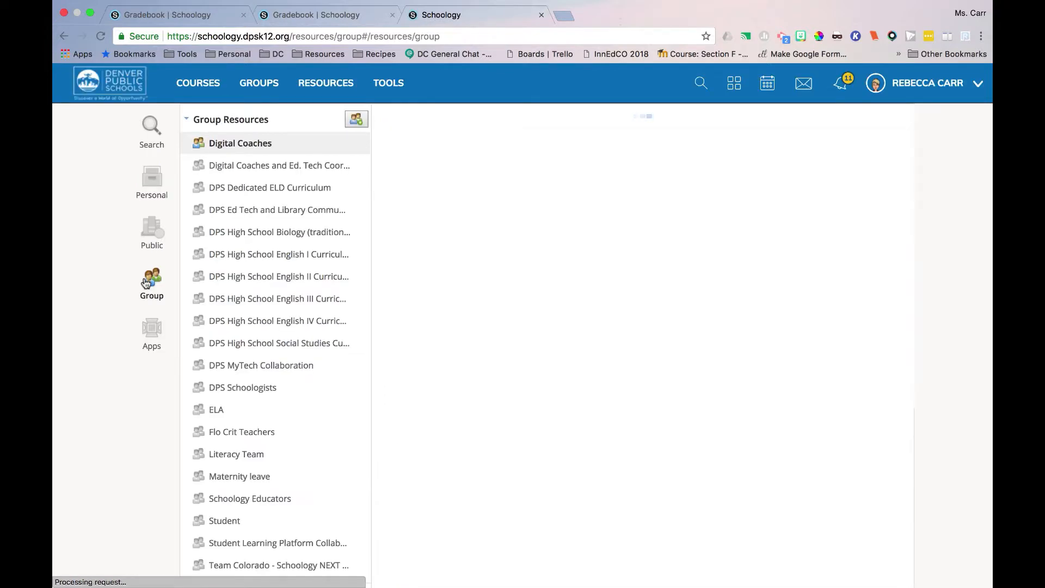
{"action": "left_click", "coordinate": [278, 276]}
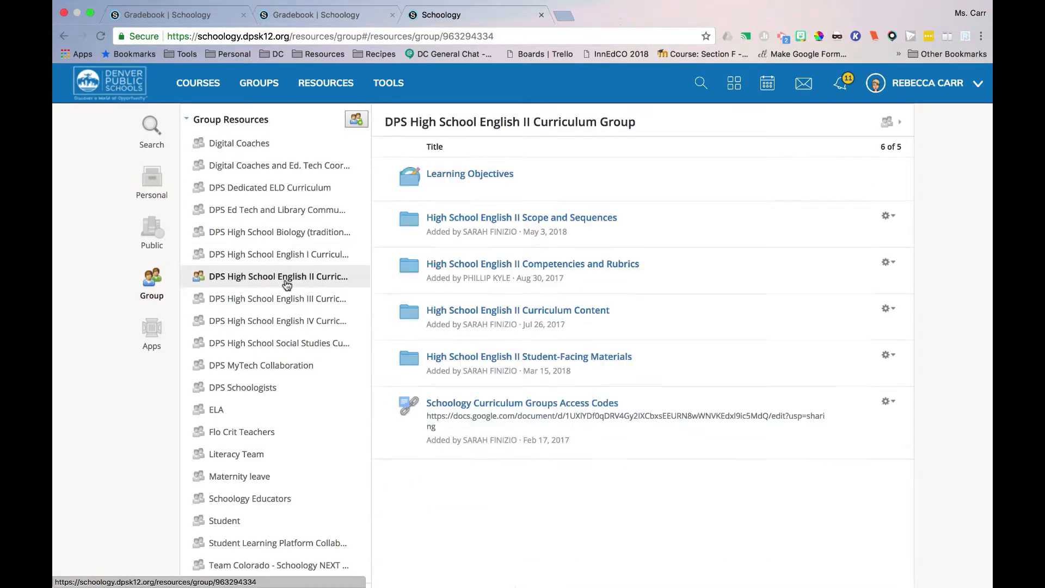
{"action": "mouse_move", "coordinate": [575, 244]}
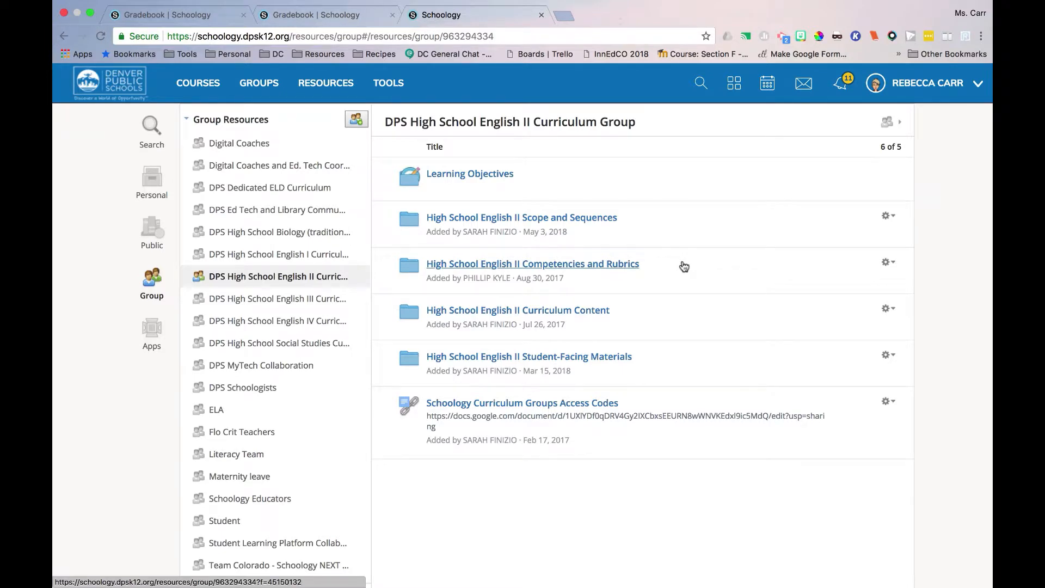
{"action": "left_click", "coordinate": [532, 264]}
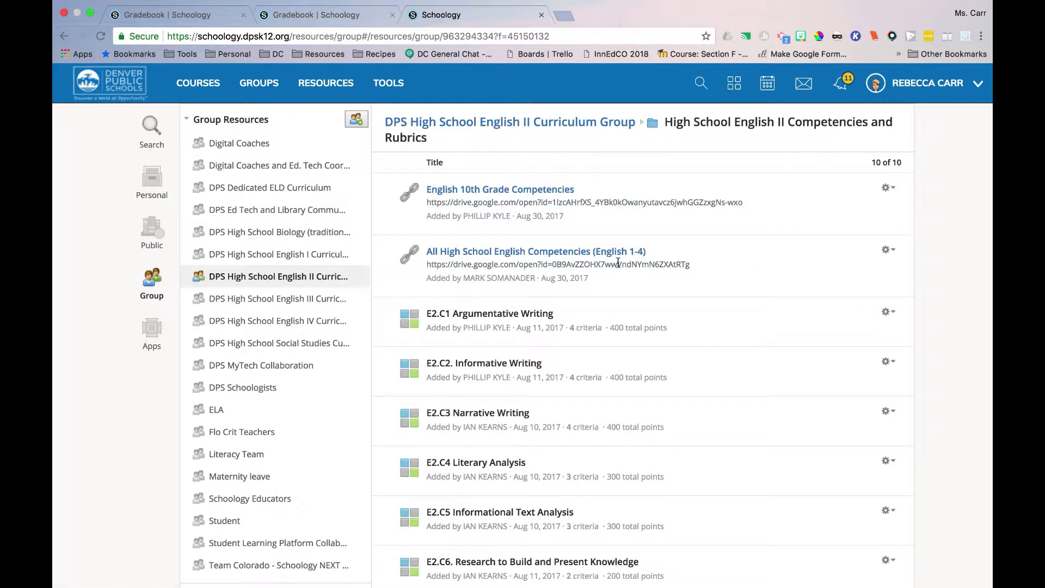
{"action": "scroll", "scroll_direction": "down", "scroll_amount": 3}
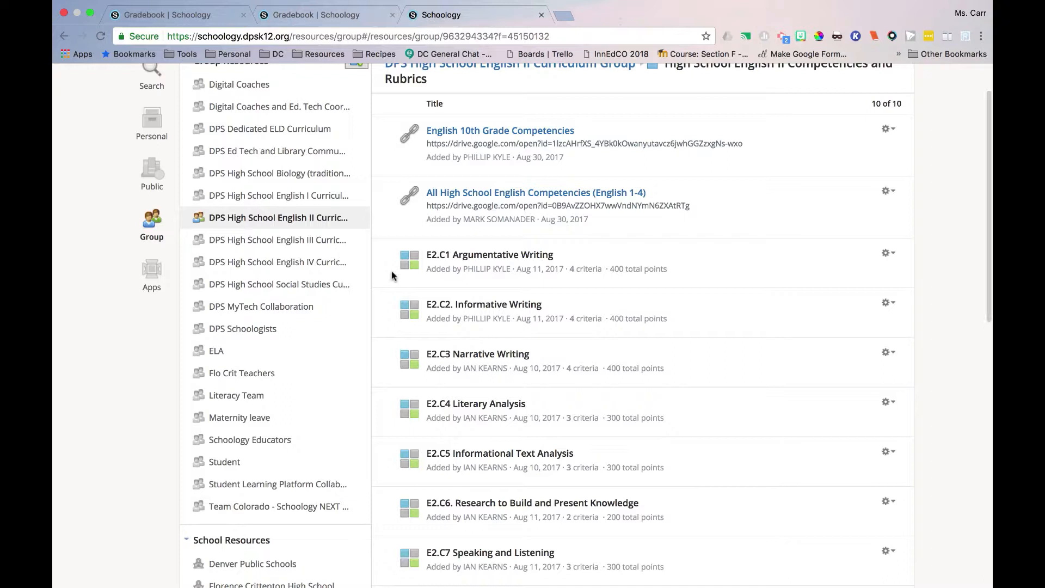
{"action": "mouse_move", "coordinate": [578, 257]}
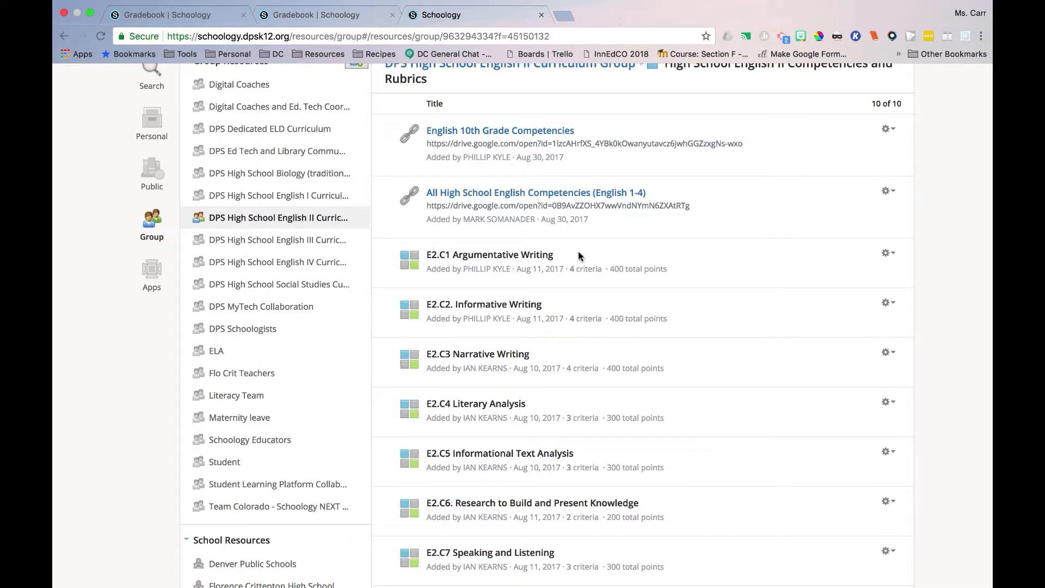
- Use the rubric's gear menu to add E2.C1 Argumentative Writing to Hook, Line, and Linker: Section 1
{"action": "left_click", "coordinate": [886, 252]}
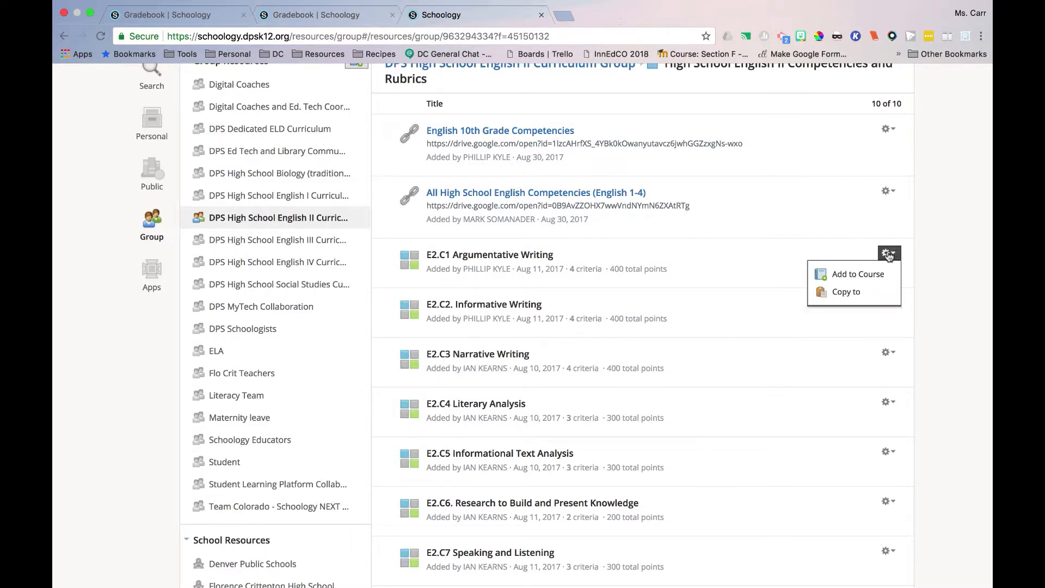
{"action": "left_click", "coordinate": [857, 274]}
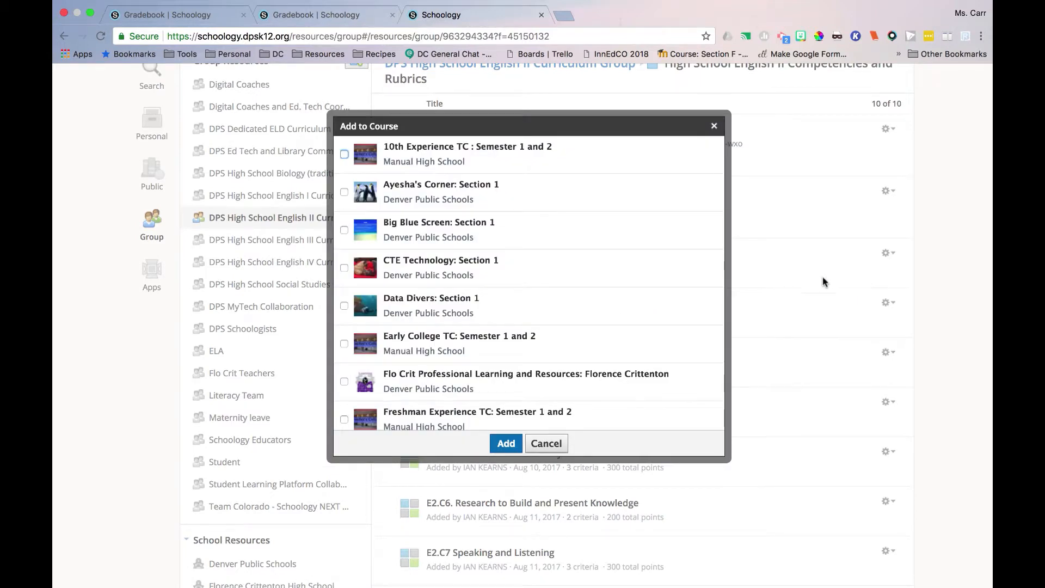
{"action": "scroll", "scroll_direction": "down", "scroll_amount": 3}
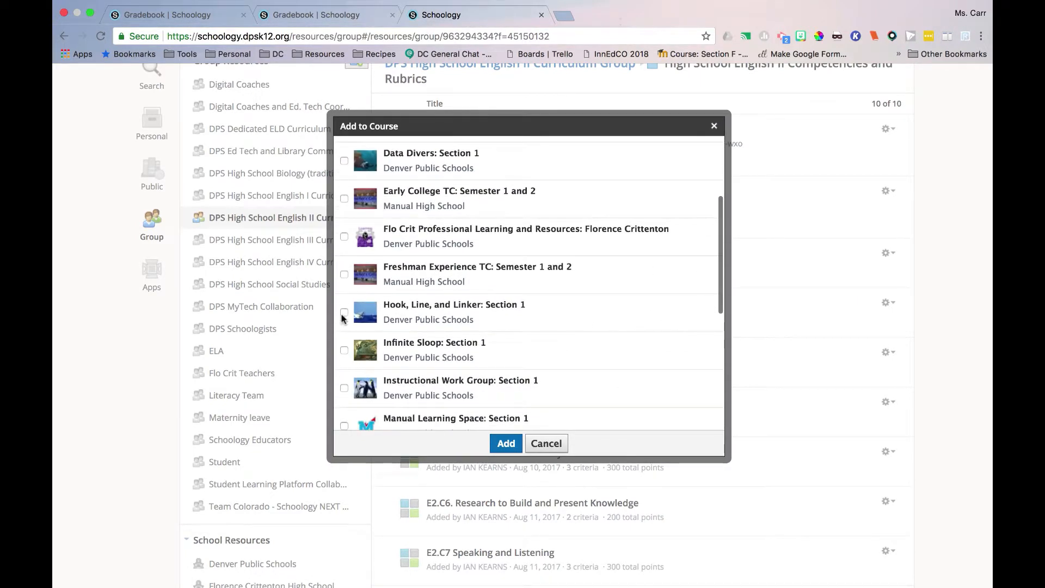
{"action": "left_click", "coordinate": [344, 312]}
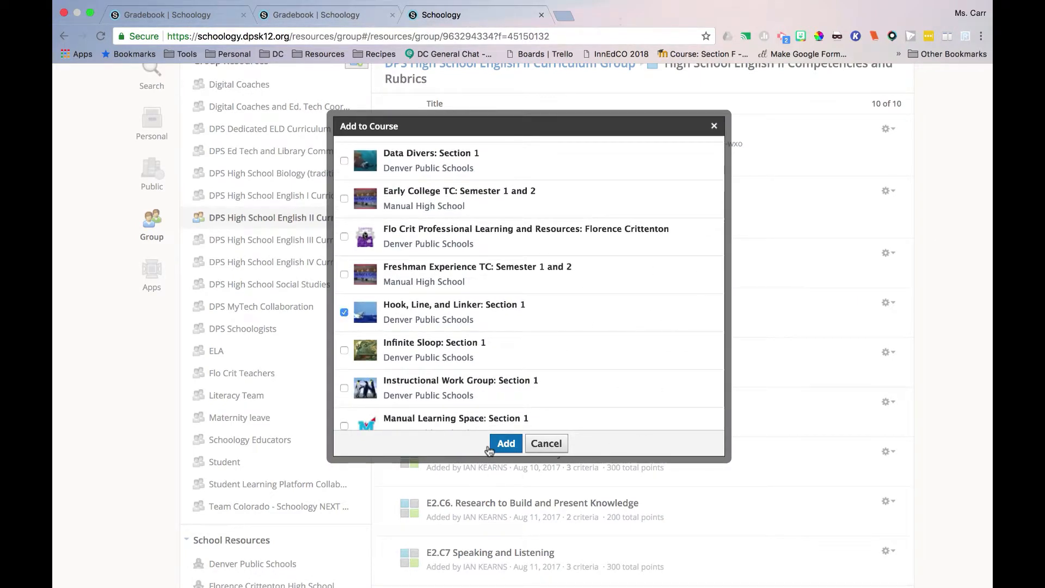
{"action": "left_click", "coordinate": [505, 444]}
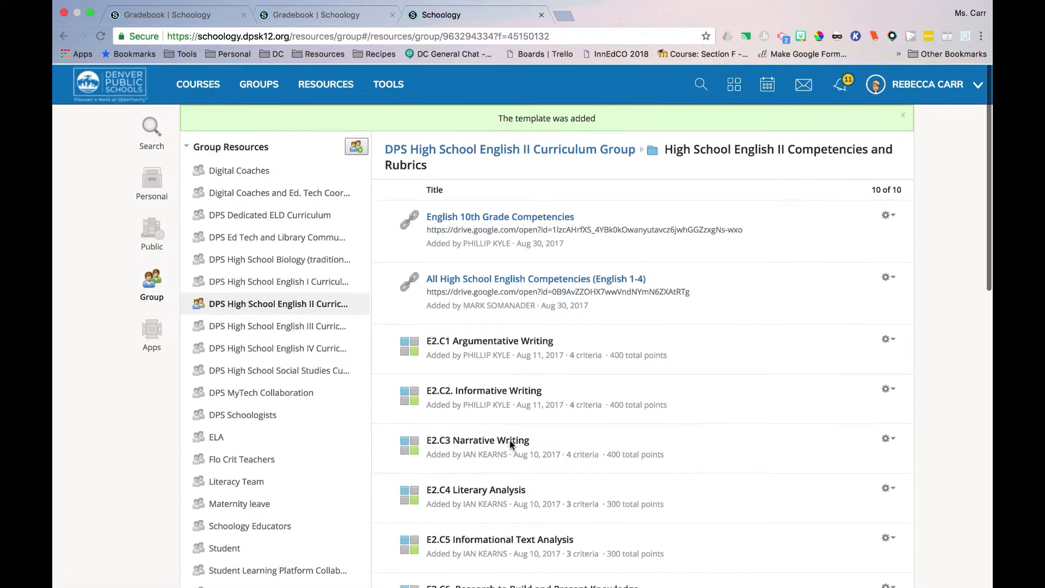
- In Hook, Line, and Linker, select E2.C1 Argumentative Writing as a new assignment's Scale/Rubric, then cancel
{"action": "left_click", "coordinate": [197, 83]}
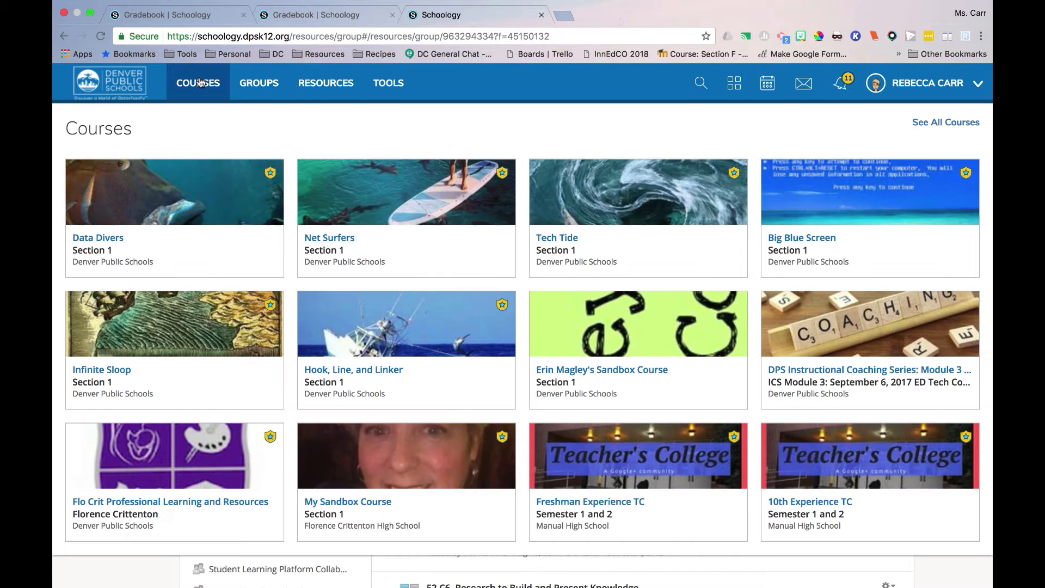
{"action": "left_click", "coordinate": [352, 369]}
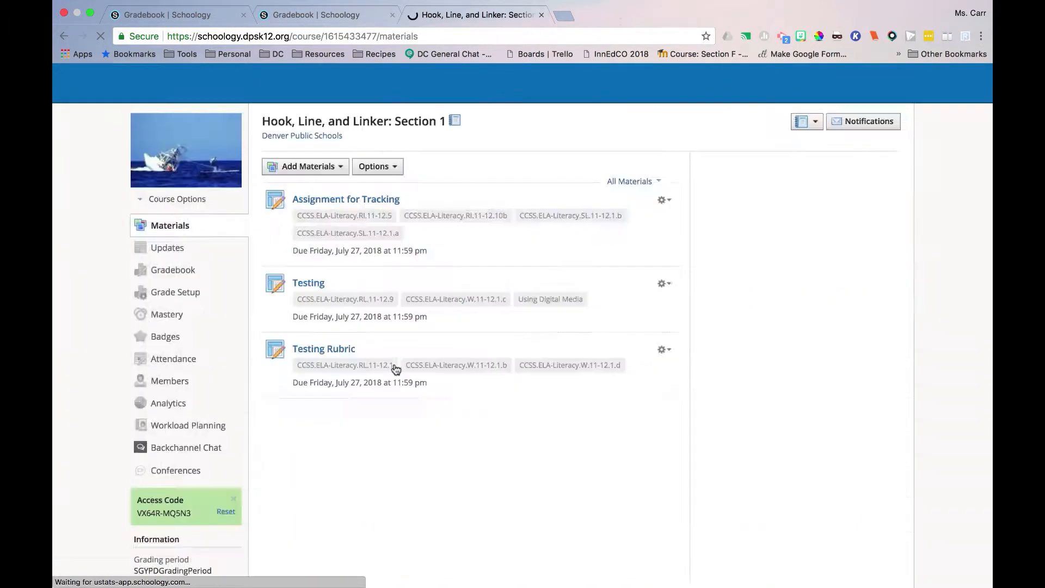
{"action": "left_click", "coordinate": [396, 350]}
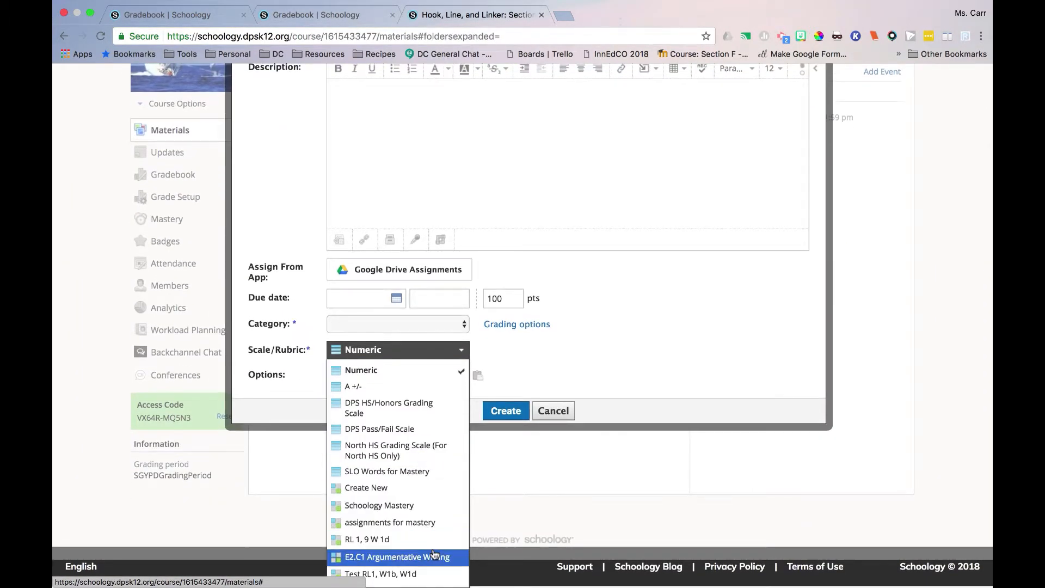
{"action": "left_click", "coordinate": [397, 556]}
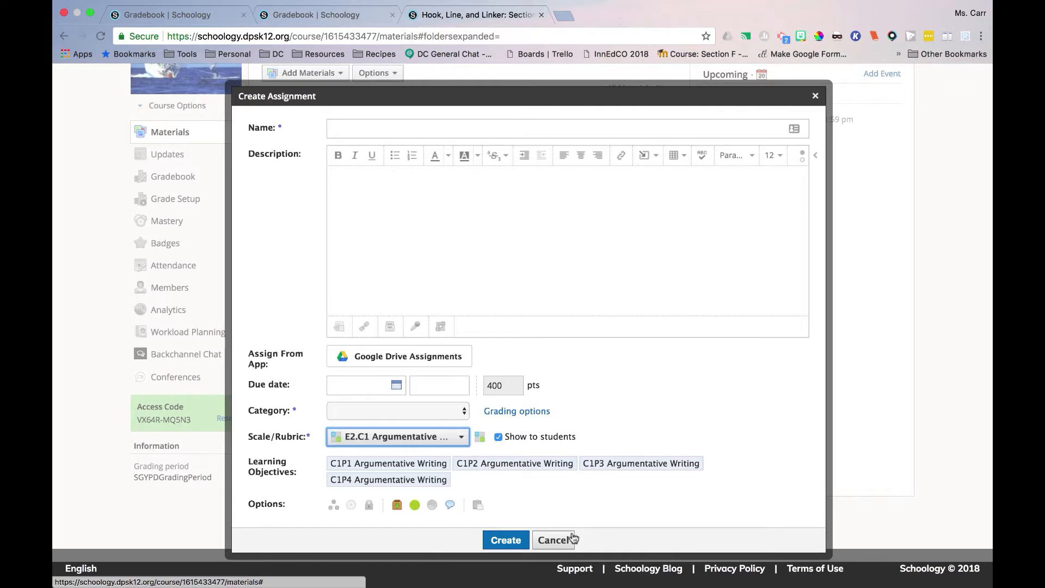
{"action": "left_click", "coordinate": [553, 540]}
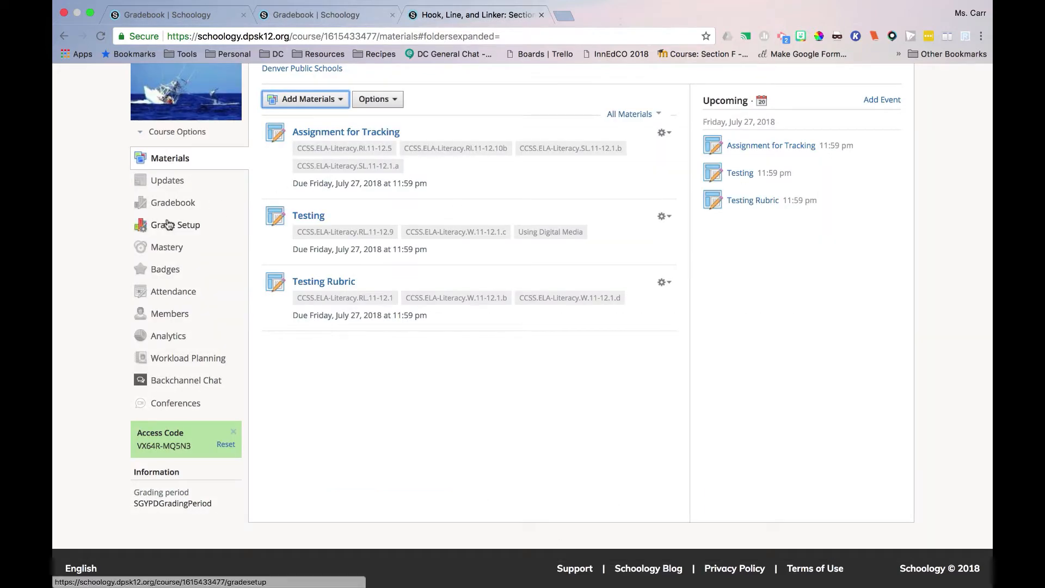
- From Grade Setup Rubrics, copy Test RL1, W1b, W1d to Big Blue Screen: Section 1
{"action": "left_click", "coordinate": [175, 224]}
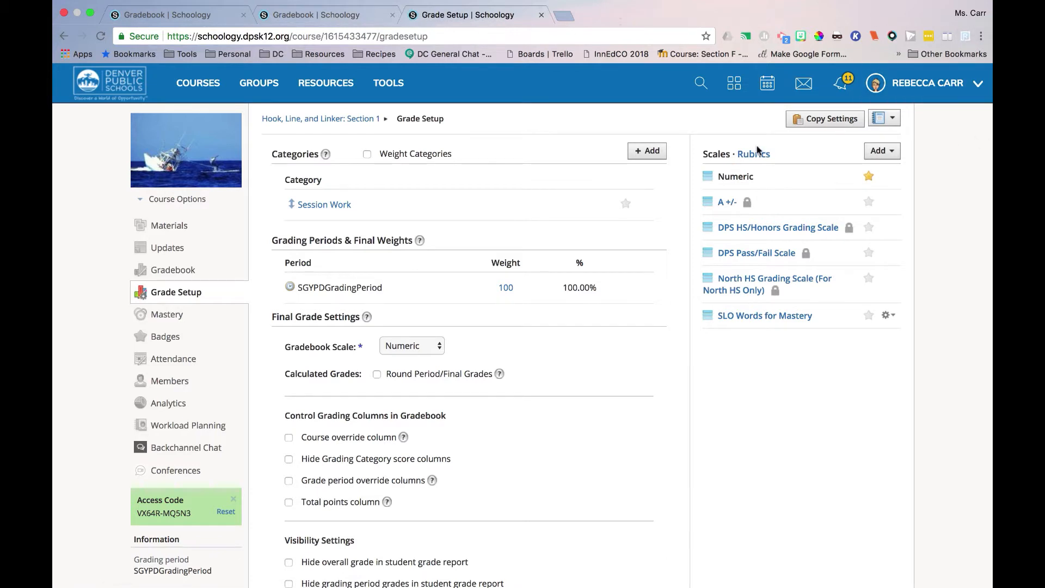
{"action": "left_click", "coordinate": [753, 154]}
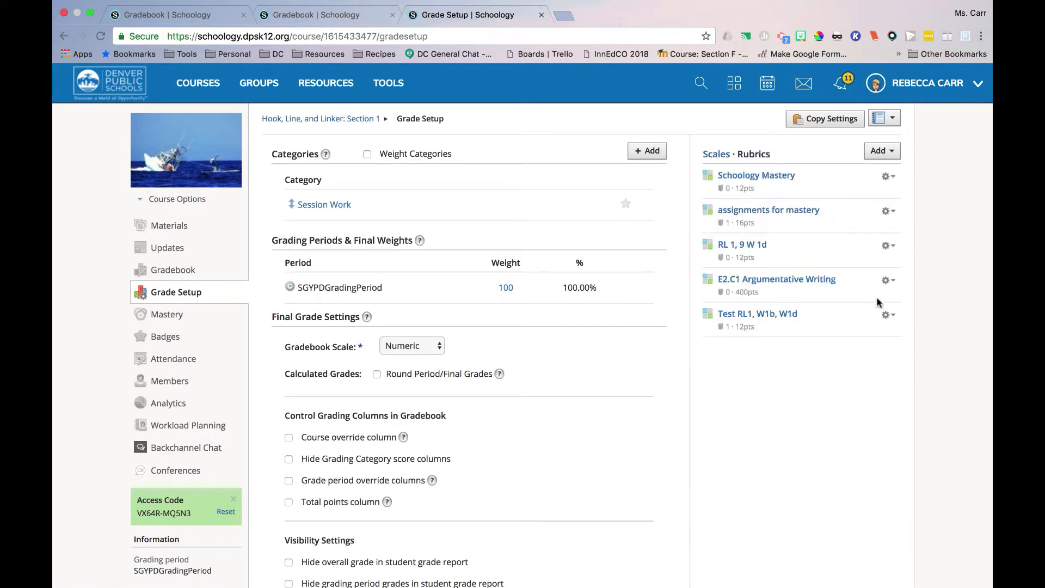
{"action": "left_click", "coordinate": [888, 313]}
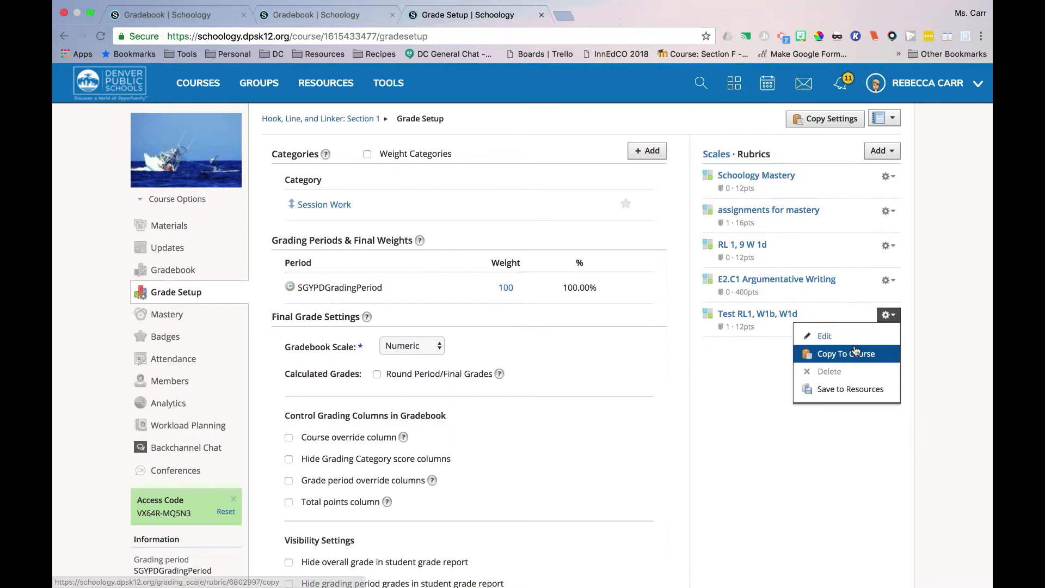
{"action": "left_click", "coordinate": [846, 353]}
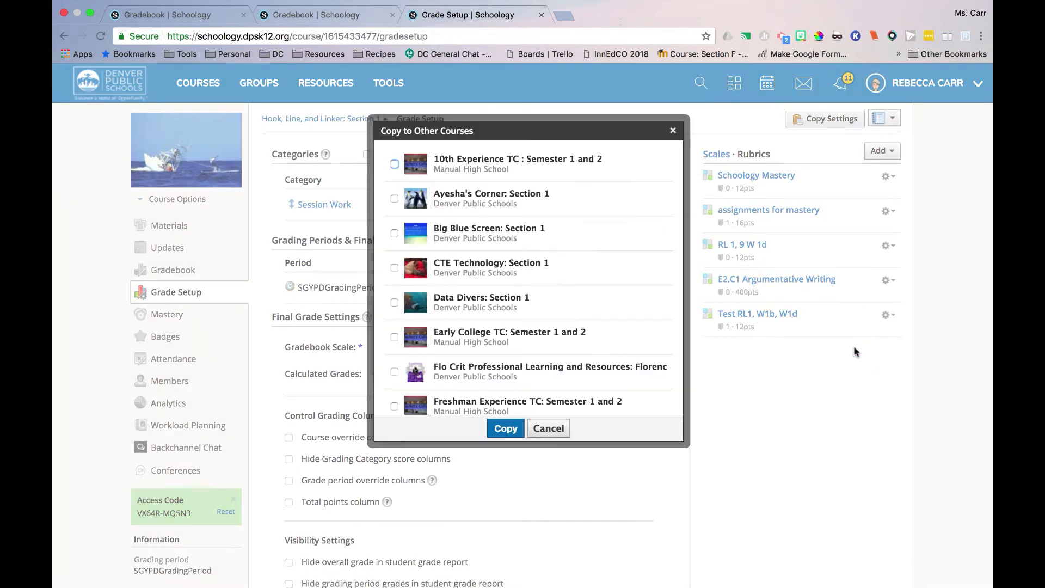
{"action": "left_click", "coordinate": [394, 233]}
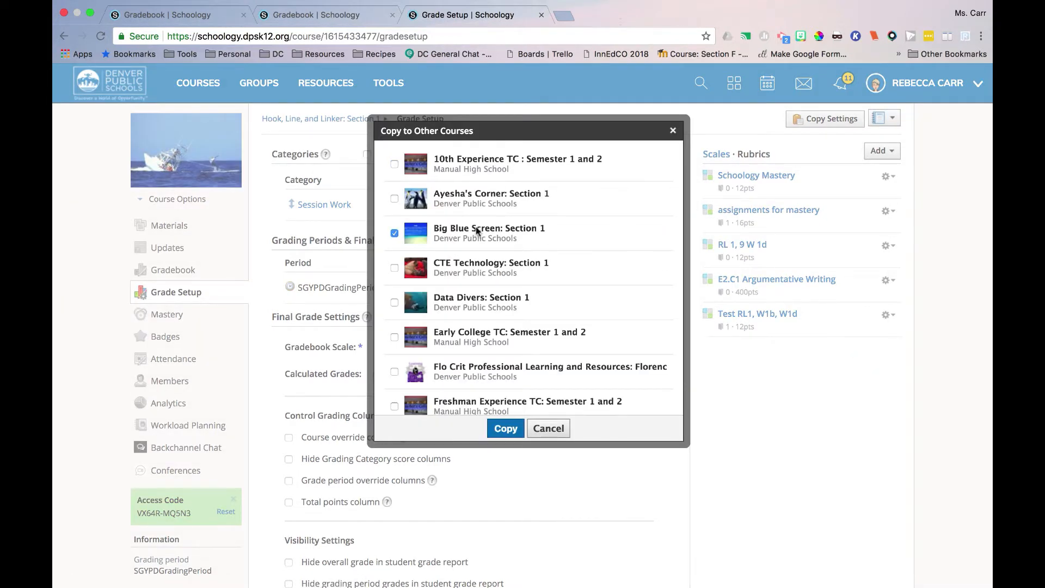
{"action": "mouse_move", "coordinate": [474, 307]}
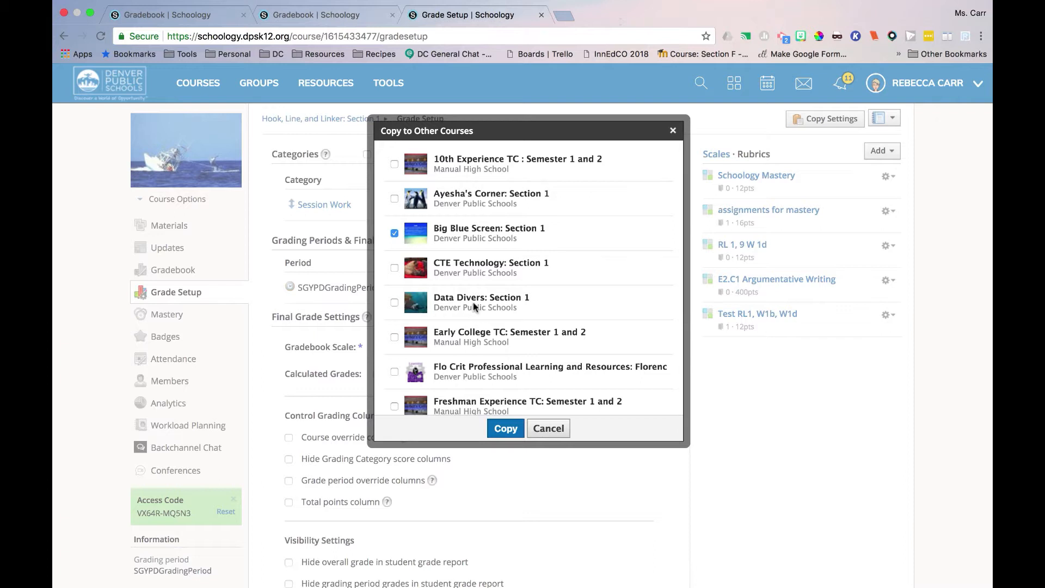
{"action": "left_click", "coordinate": [505, 428]}
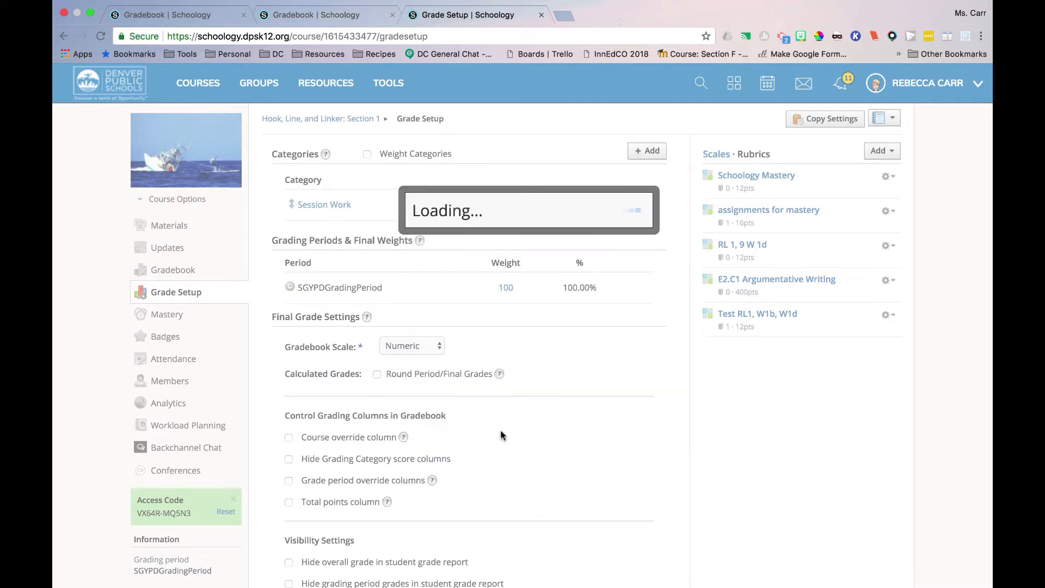